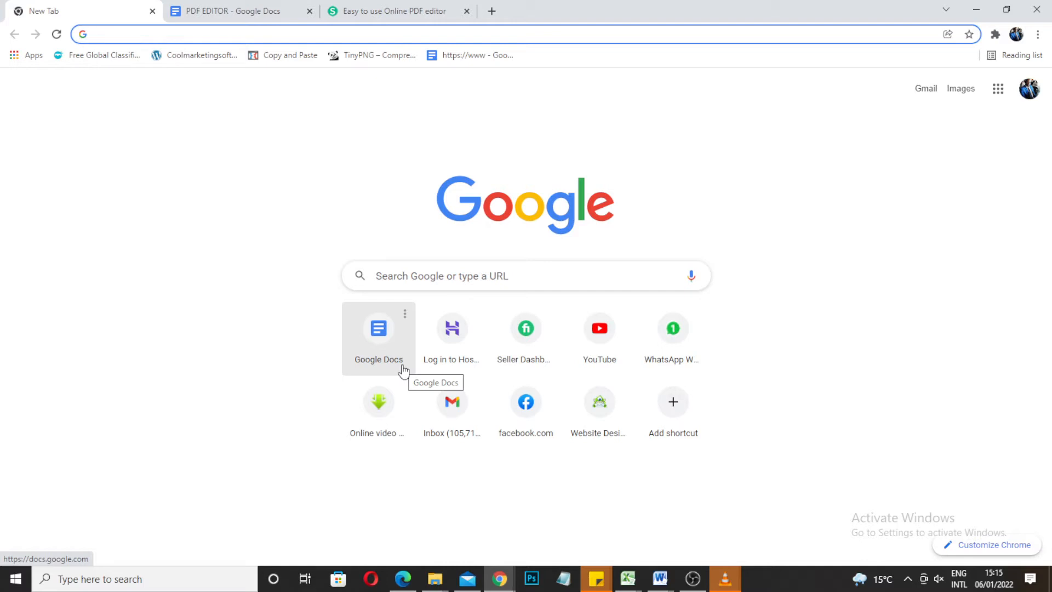
{"action": "mouse_move", "coordinate": [399, 371]}
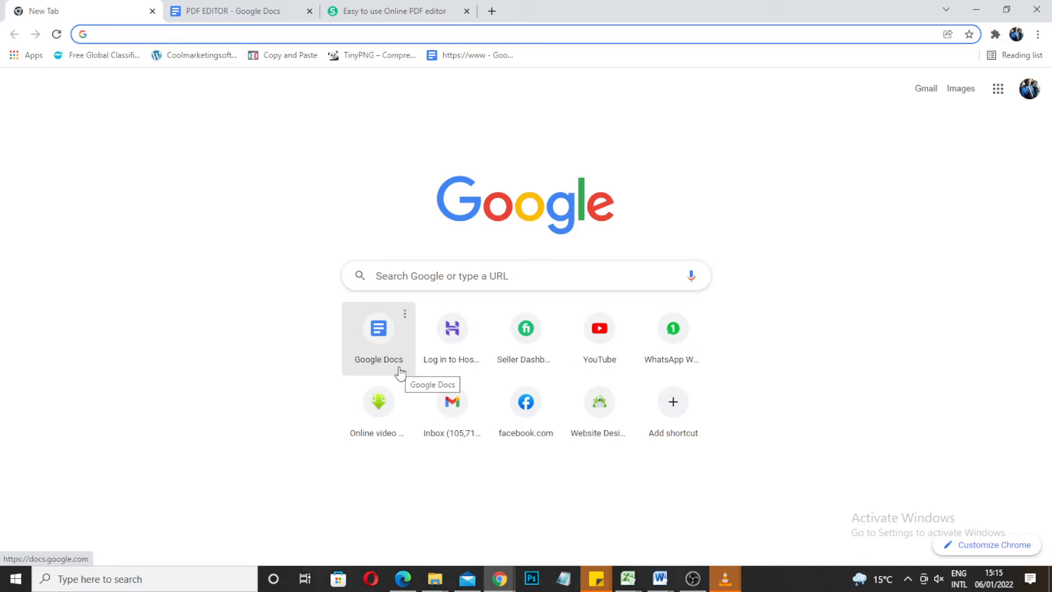
{"action": "mouse_move", "coordinate": [398, 334]}
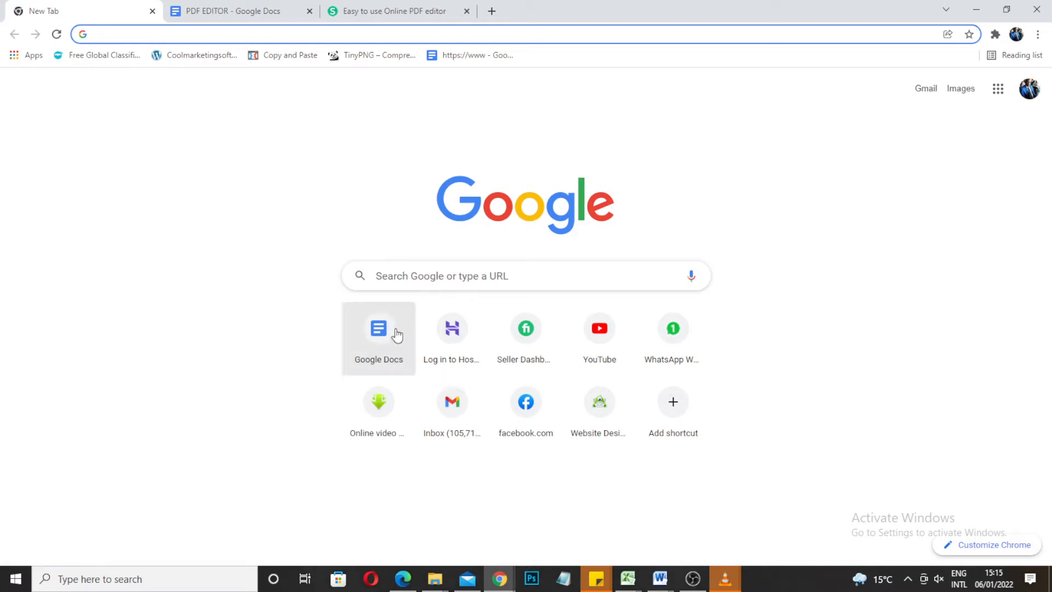
{"action": "mouse_move", "coordinate": [403, 8]}
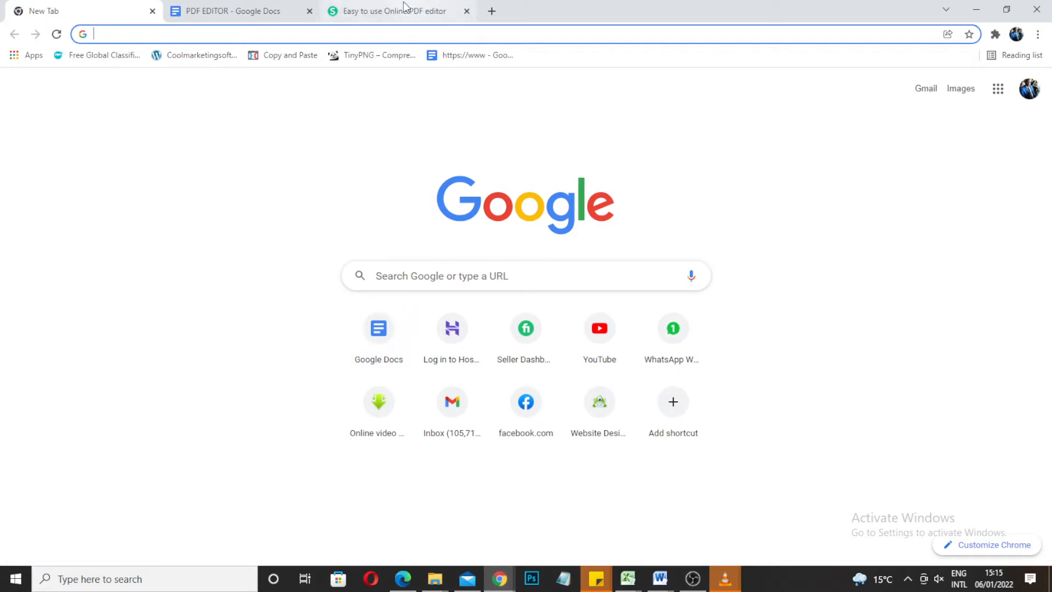
- Switch to the 'Easy to use Online PDF editor' browser tab
{"action": "left_click", "coordinate": [392, 11]}
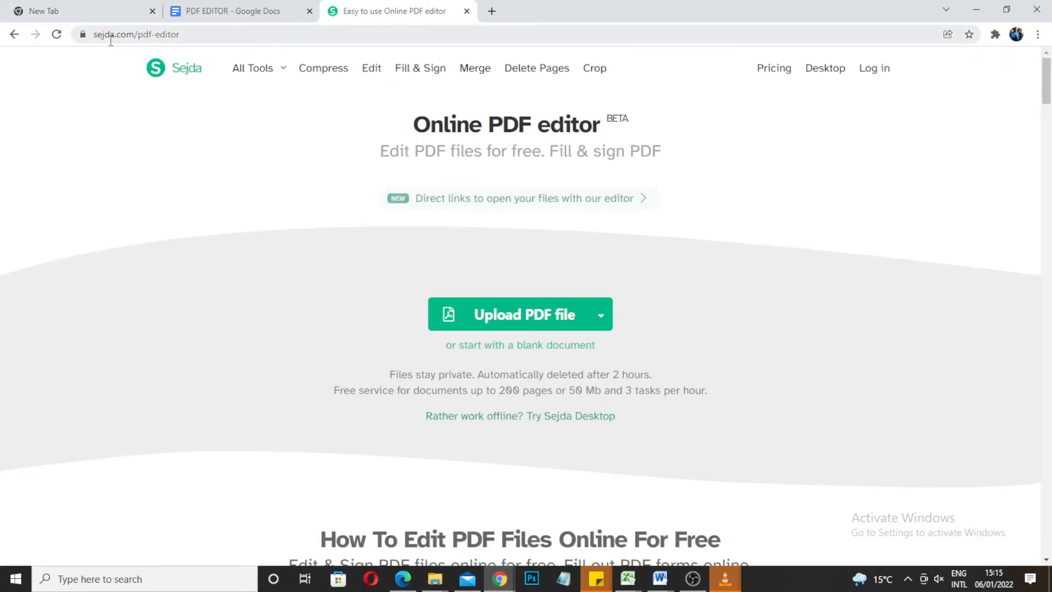
{"action": "mouse_move", "coordinate": [139, 48]}
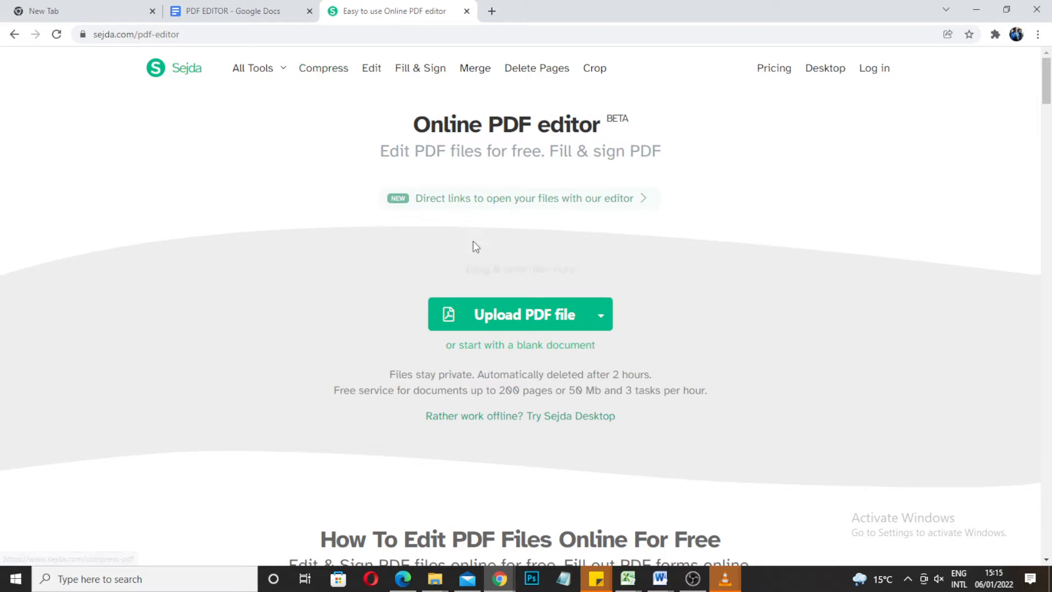
{"action": "mouse_move", "coordinate": [435, 364]}
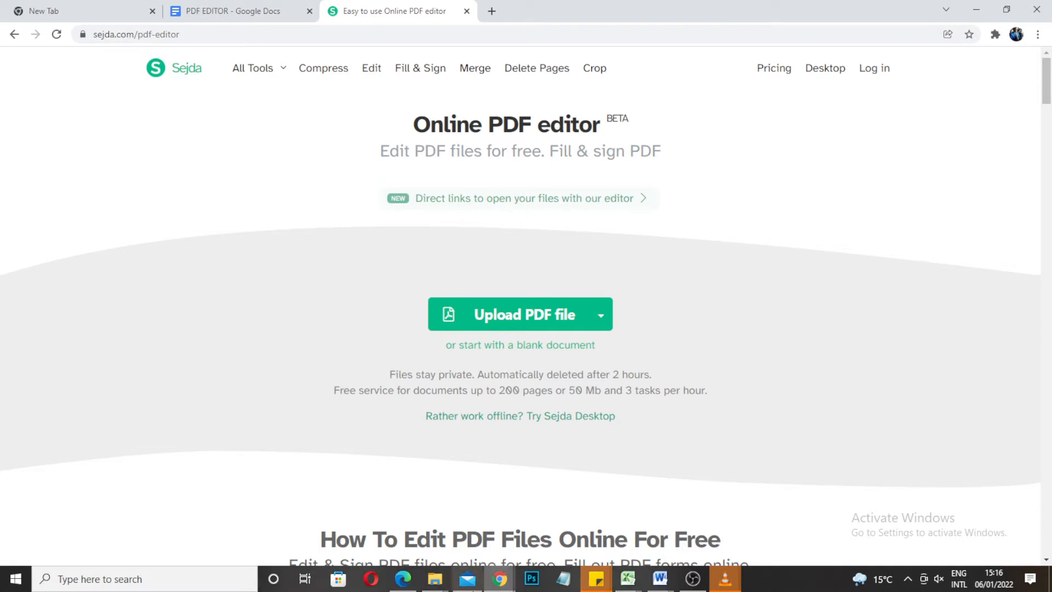
{"action": "mouse_move", "coordinate": [434, 579]}
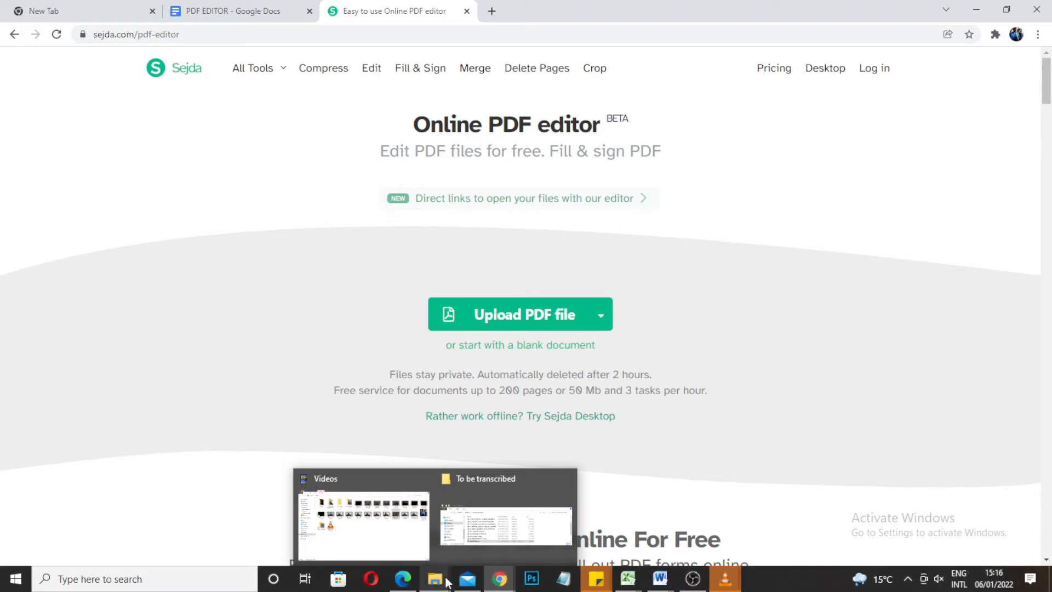
{"action": "left_click", "coordinate": [505, 524]}
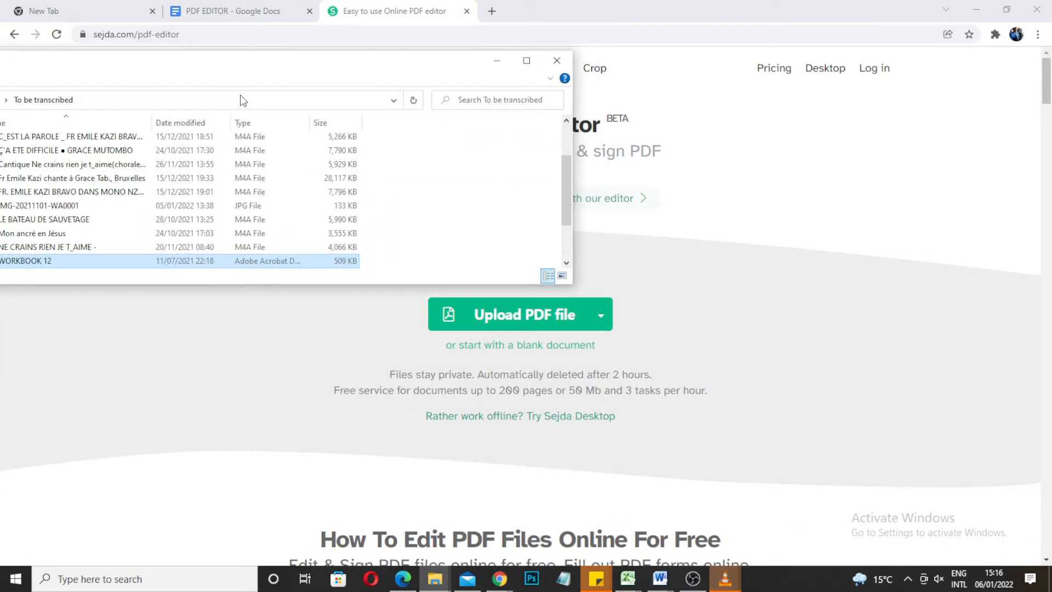
{"action": "mouse_move", "coordinate": [369, 69]}
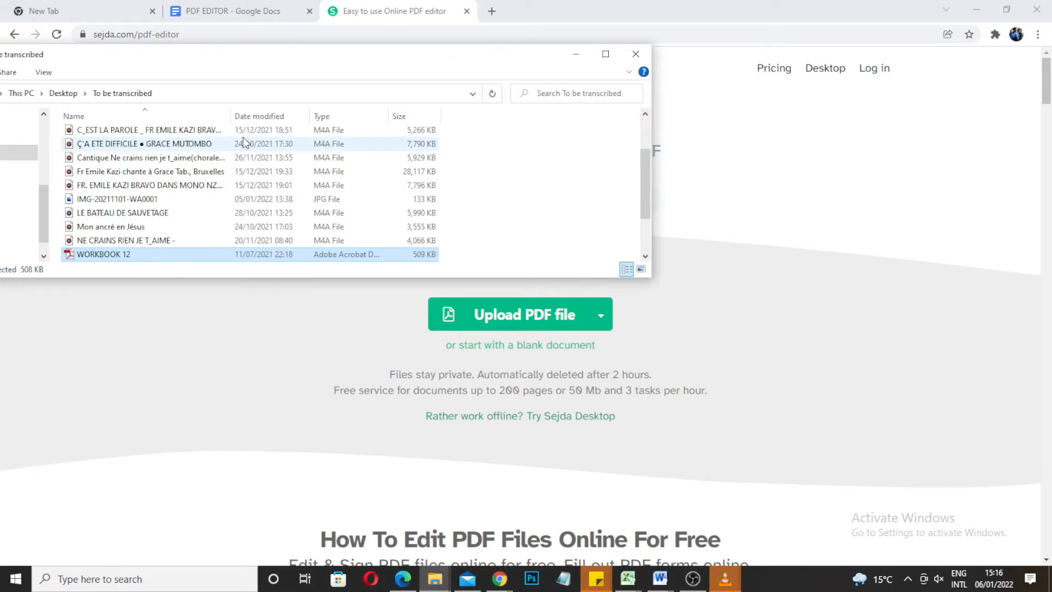
{"action": "mouse_move", "coordinate": [523, 315]}
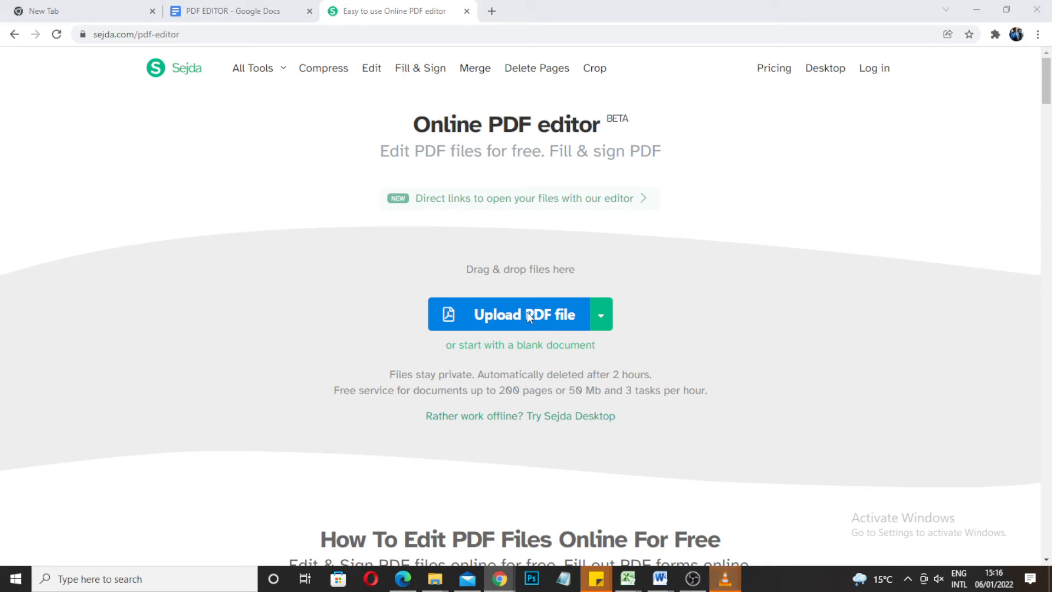
{"action": "left_click", "coordinate": [524, 314]}
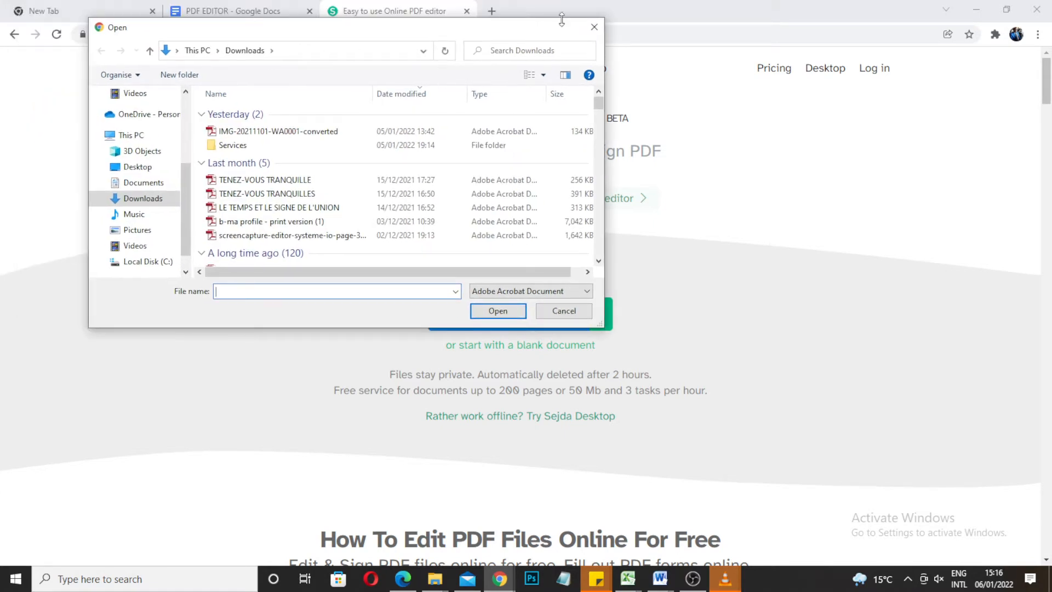
{"action": "left_click", "coordinate": [563, 311]}
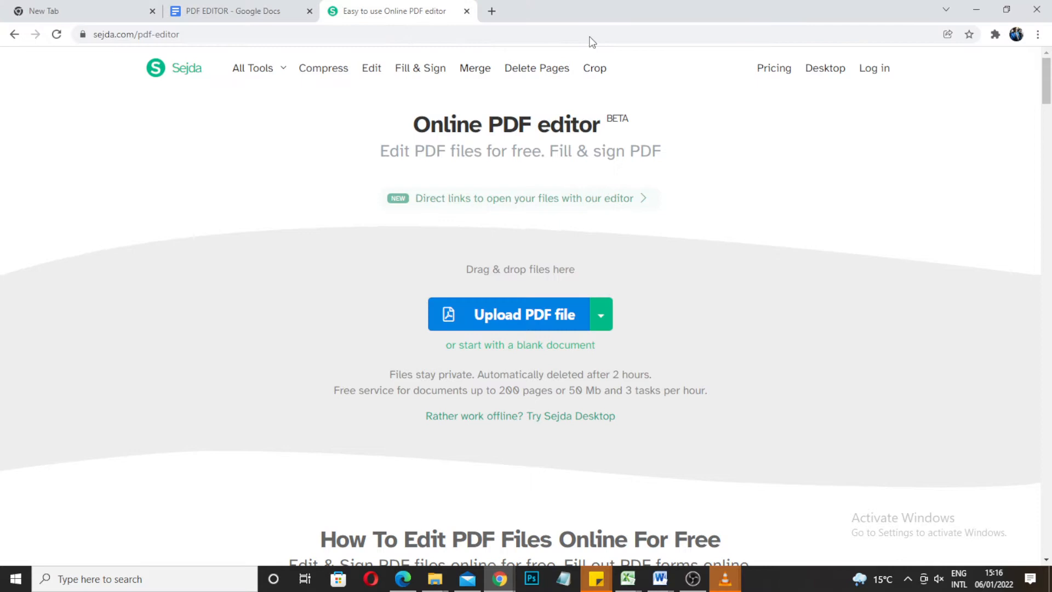
{"action": "mouse_move", "coordinate": [435, 579]}
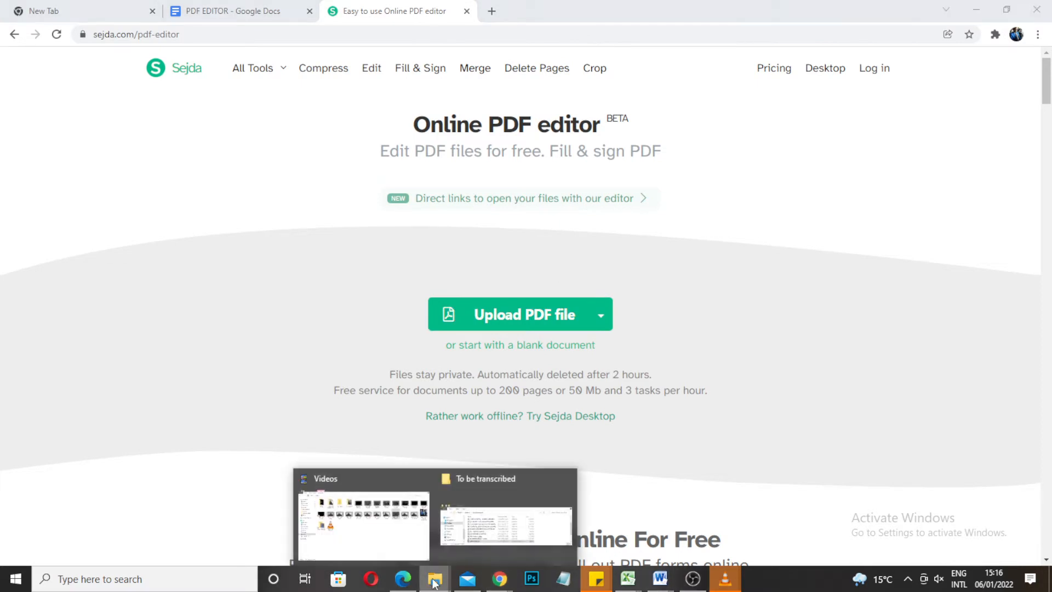
- Cut WORKBOOK 12 from To be transcribed, paste it onto the Desktop, and minimize Explorer
{"action": "left_click", "coordinate": [505, 523]}
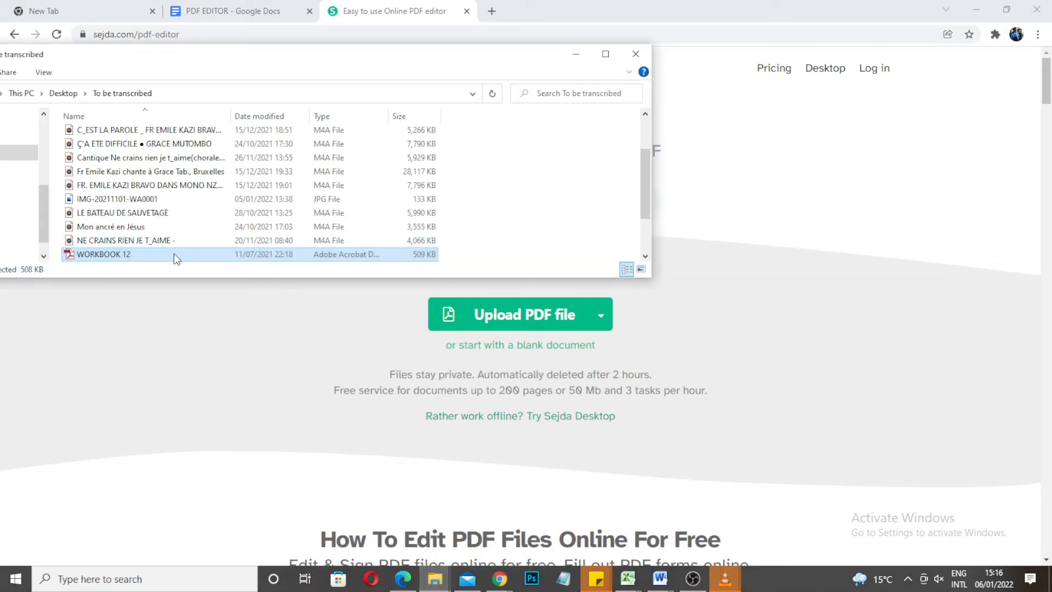
{"action": "right_click", "coordinate": [103, 253]}
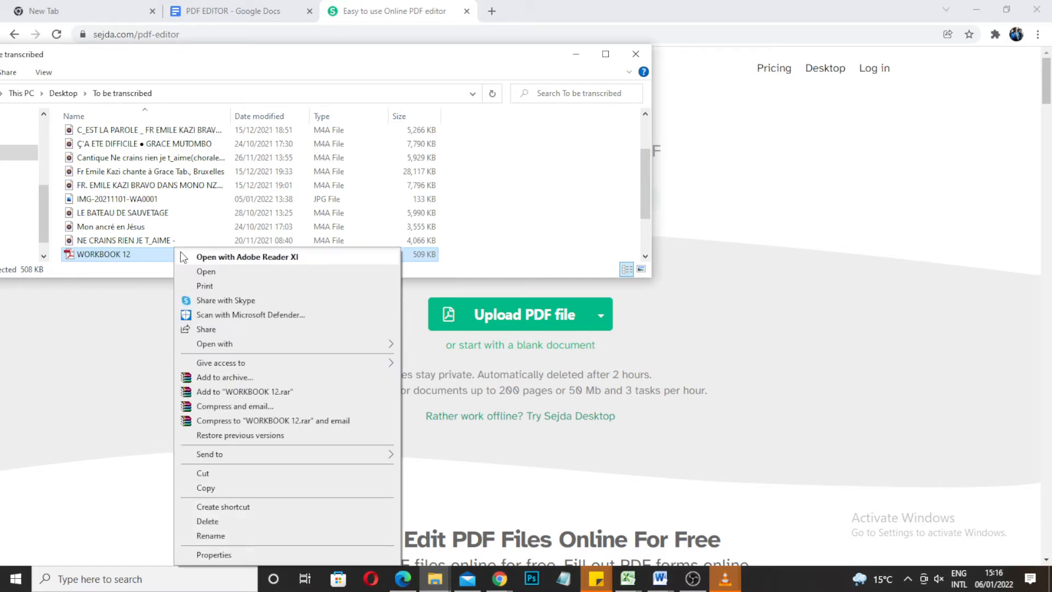
{"action": "mouse_move", "coordinate": [211, 478]}
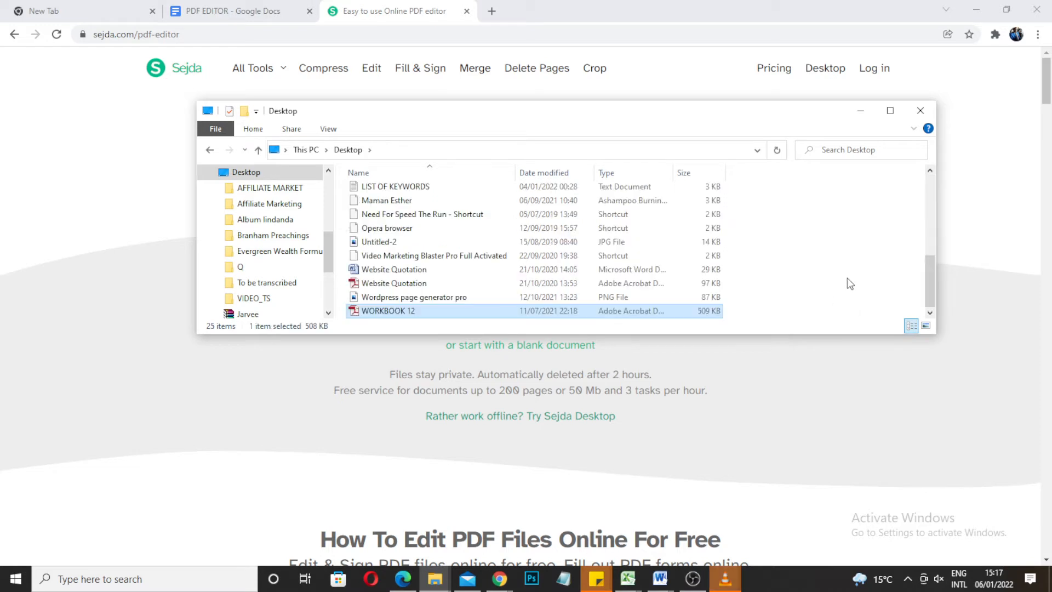
{"action": "mouse_move", "coordinate": [389, 316]}
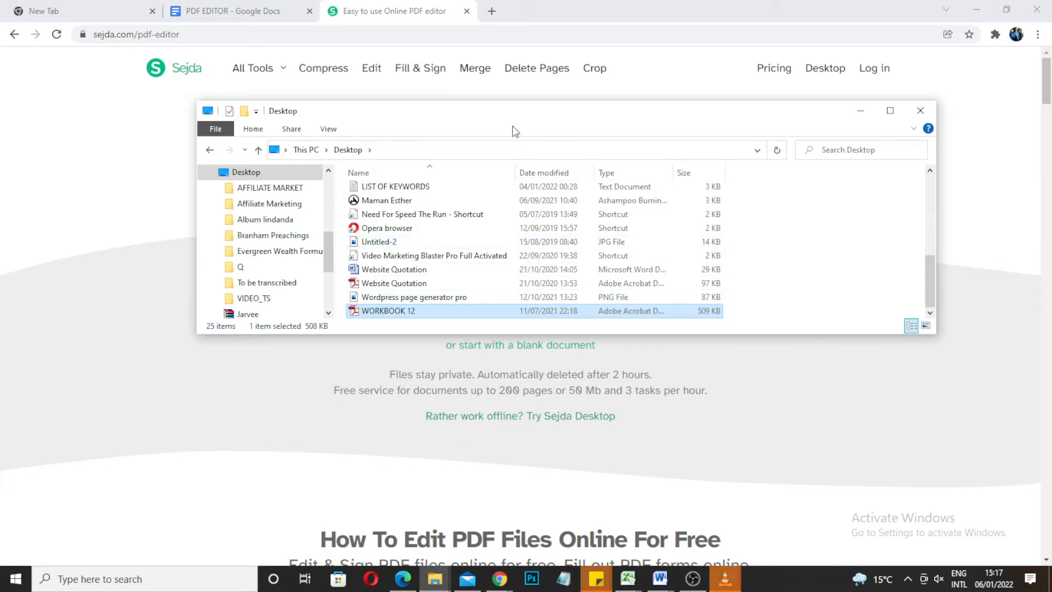
{"action": "left_click", "coordinate": [920, 110]}
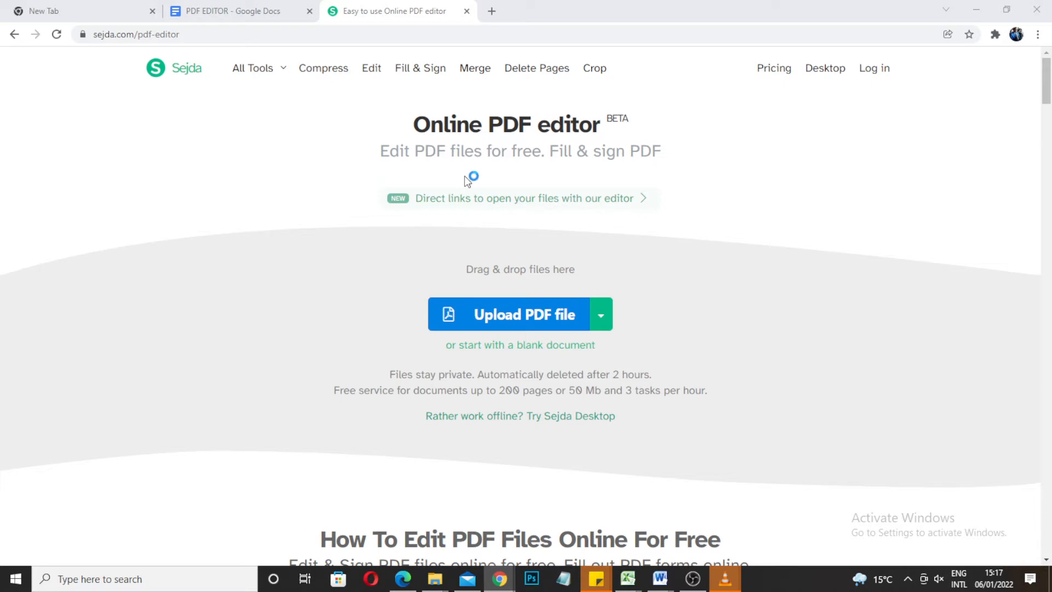
- Upload WORKBOOK 12 from the Desktop folder into the online editor
{"action": "left_click", "coordinate": [523, 315]}
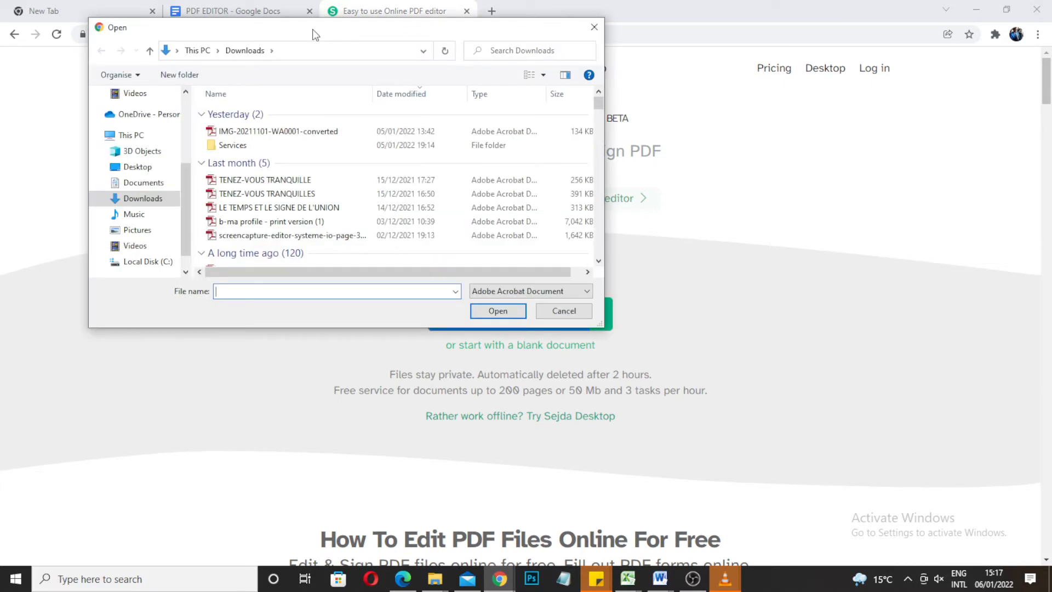
{"action": "left_click_drag", "start_coordinate": [316, 27], "coordinate": [500, 155]}
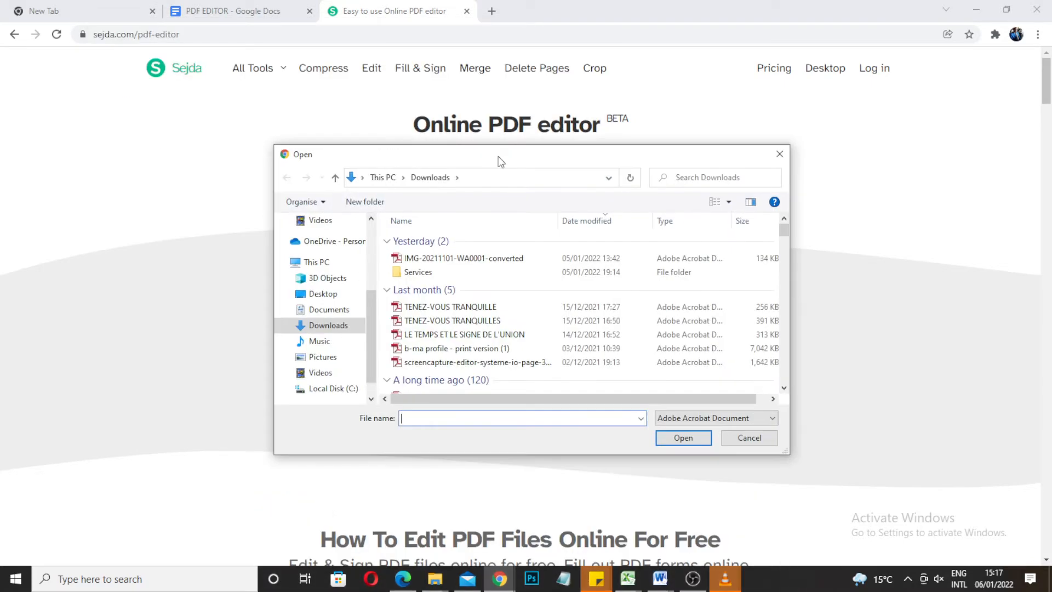
{"action": "left_click", "coordinate": [322, 294]}
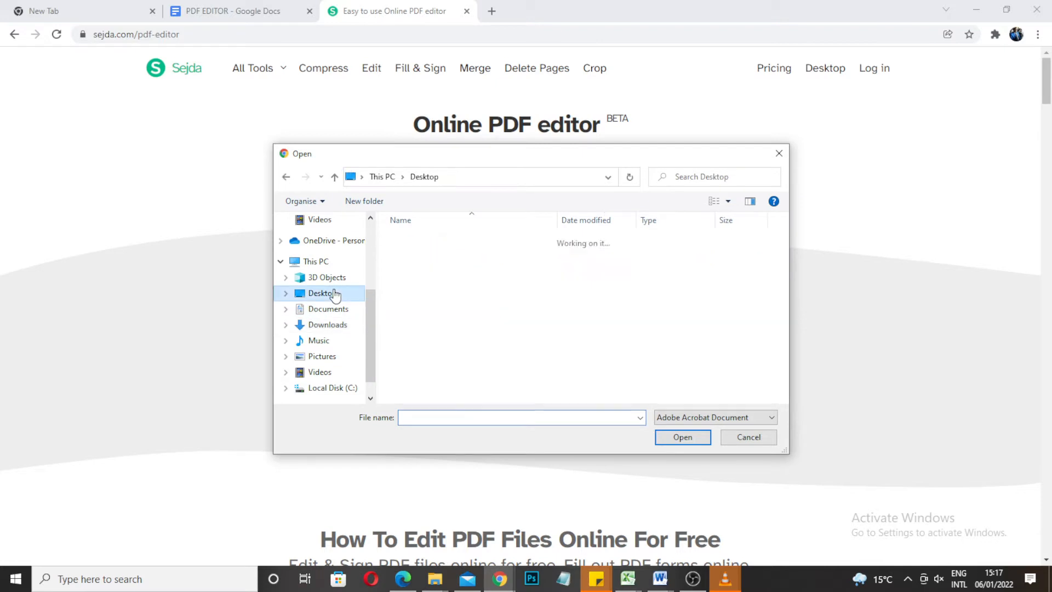
{"action": "left_click", "coordinate": [429, 377]}
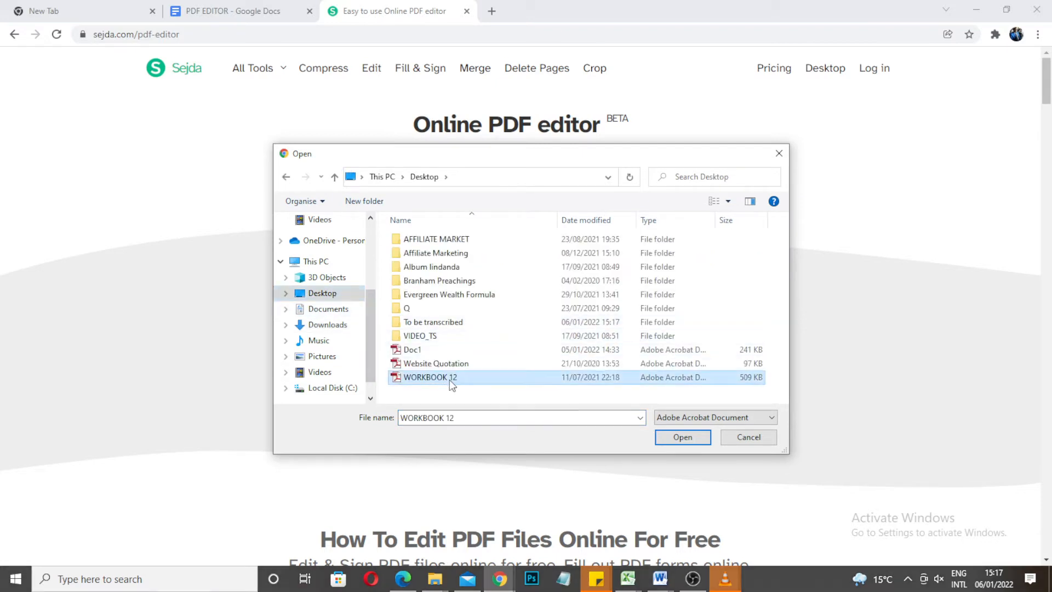
{"action": "left_click", "coordinate": [682, 437]}
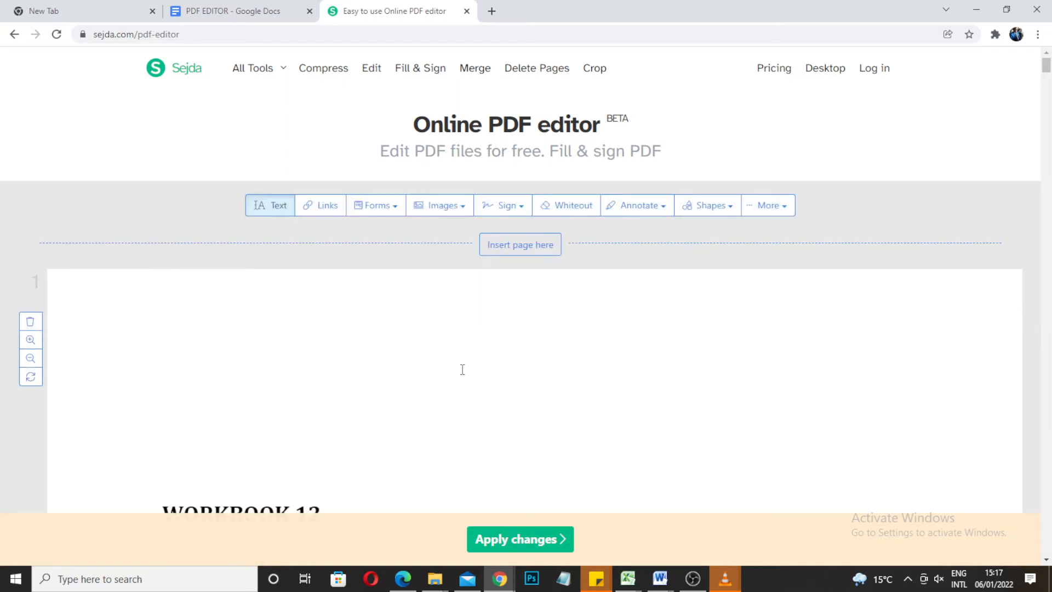
{"action": "mouse_move", "coordinate": [454, 366]}
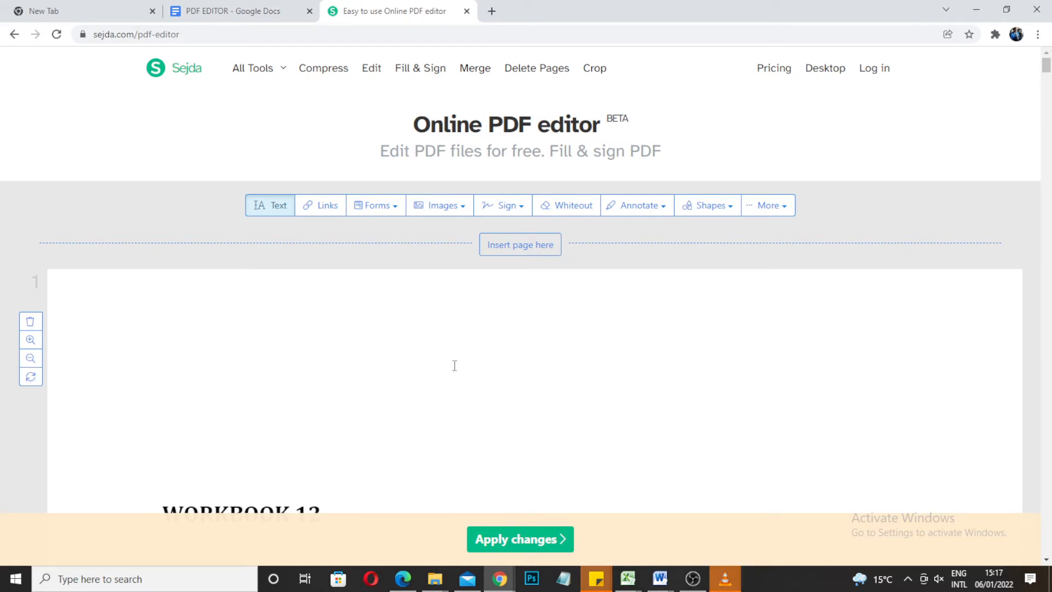
{"action": "scroll", "scroll_direction": "down", "scroll_amount": 3}
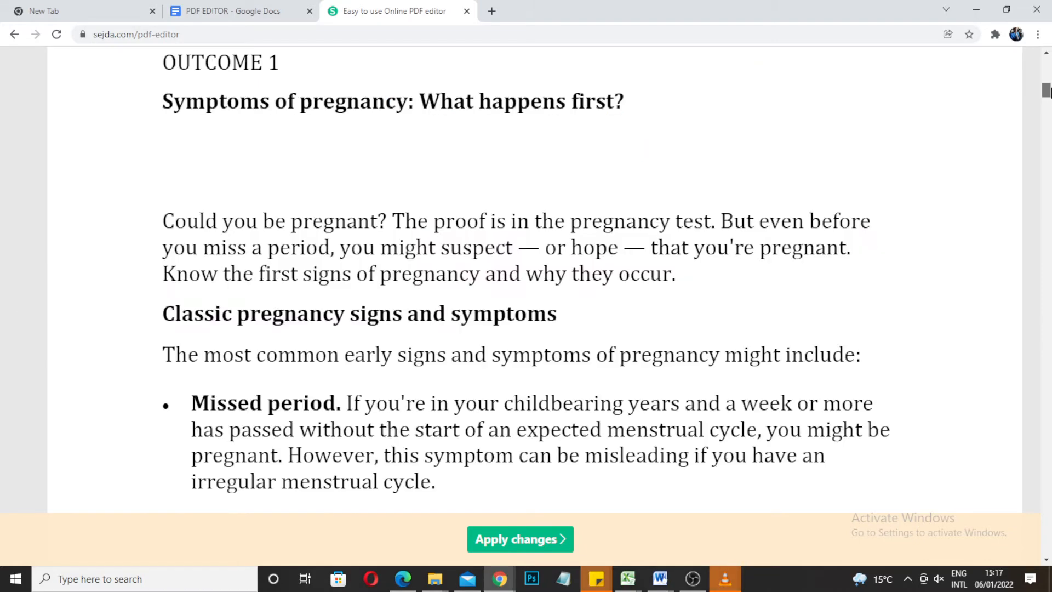
{"action": "scroll", "scroll_direction": "up", "scroll_amount": 3}
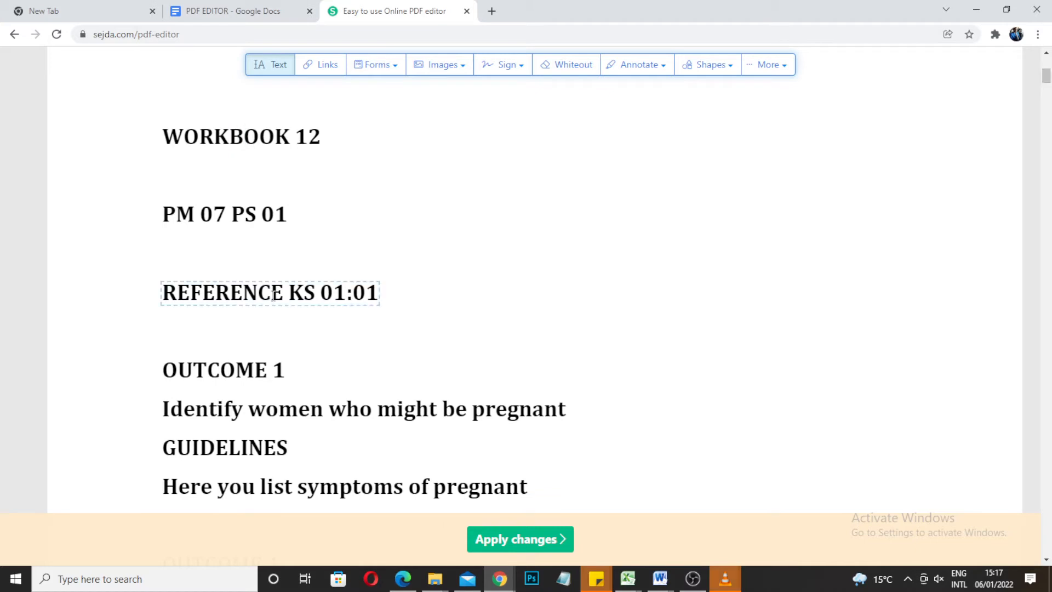
- Add an S so the heading reads 'REFERENCES KS 01:01', then select OUTCOME
{"action": "left_click", "coordinate": [269, 292]}
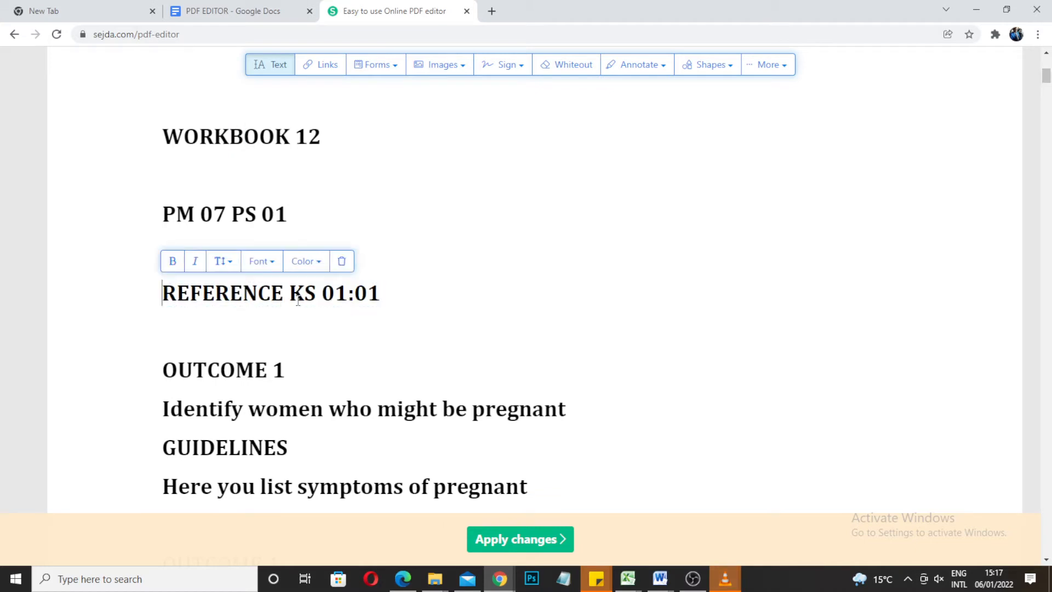
{"action": "mouse_move", "coordinate": [433, 325]}
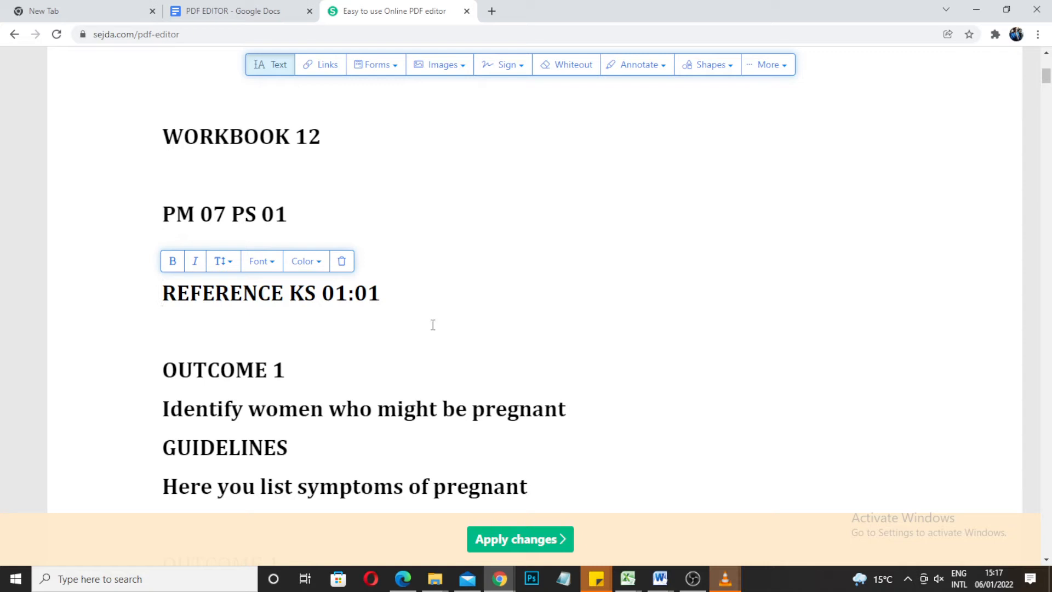
{"action": "left_click", "coordinate": [285, 293]}
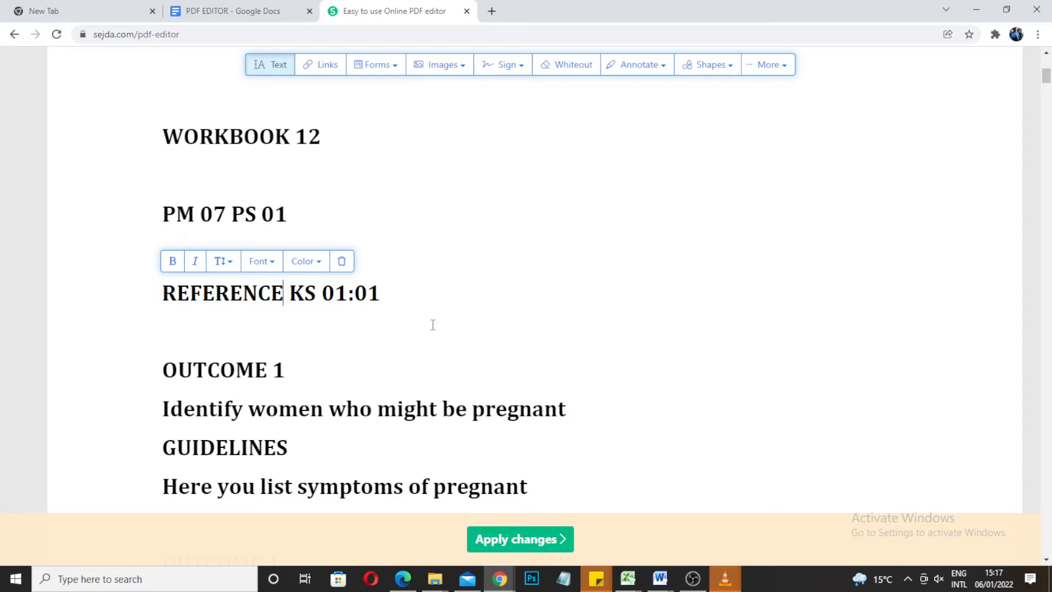
{"action": "type", "text": "s"}
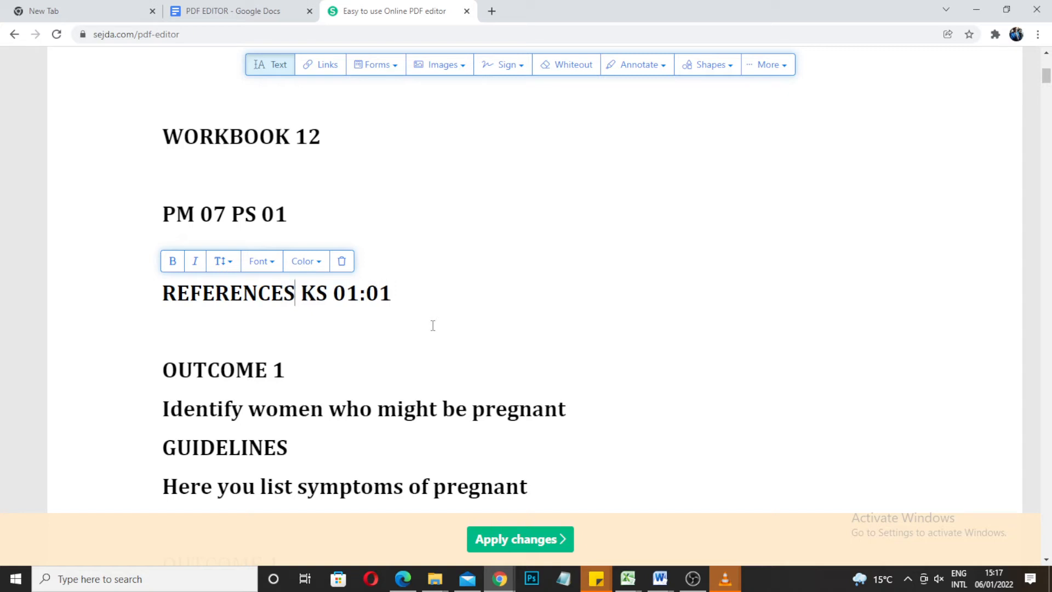
{"action": "left_click", "coordinate": [223, 369]}
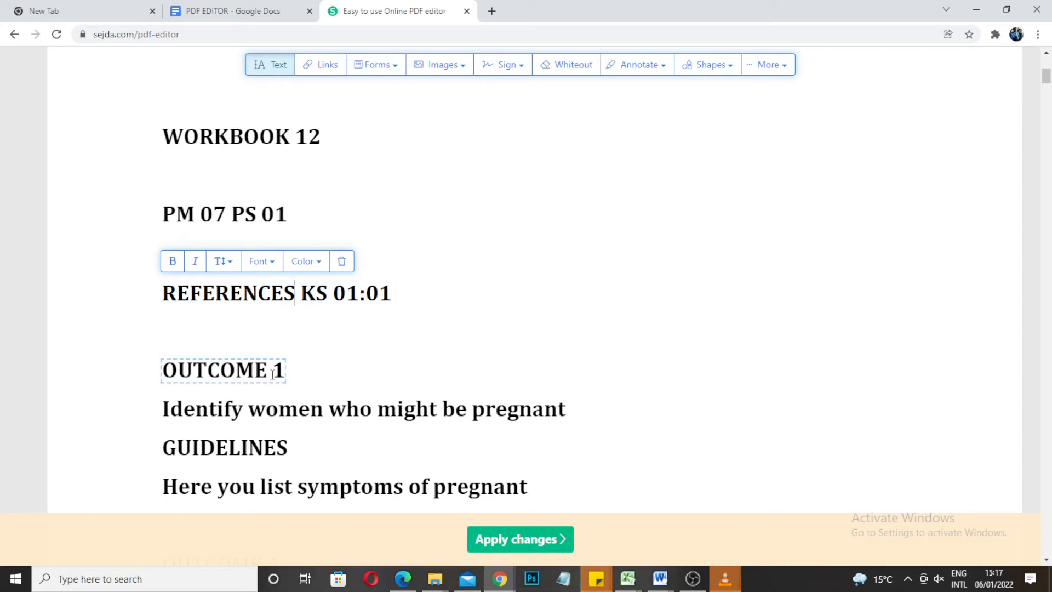
{"action": "double_click", "coordinate": [222, 370]}
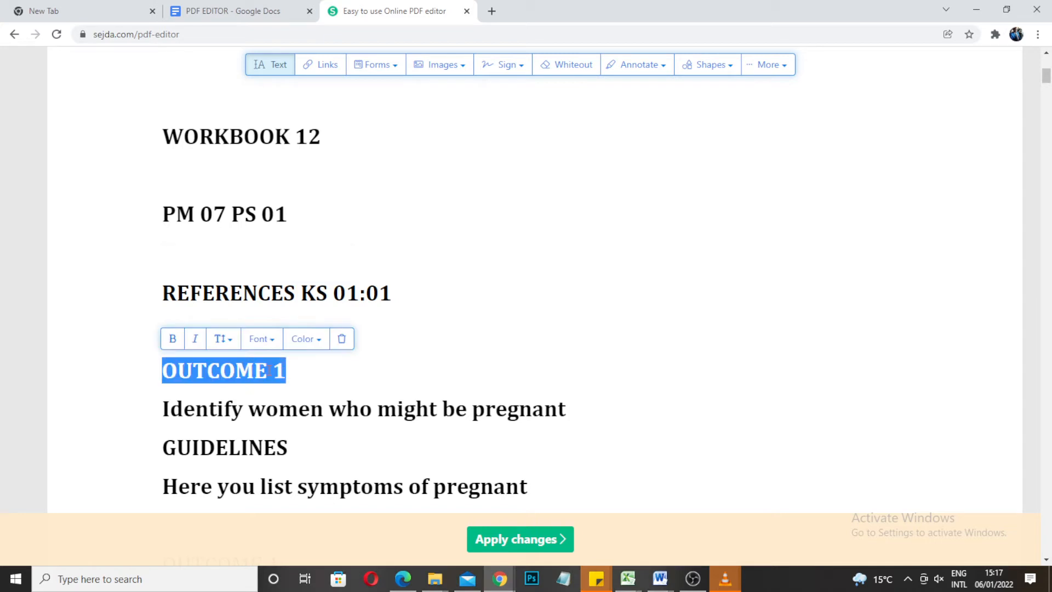
- Type OBJECTIVE over OUTCOME so the heading reads 'OBJECTIVE 1', fixing a typo
{"action": "left_click", "coordinate": [268, 371]}
{"action": "type", "text": "O"}
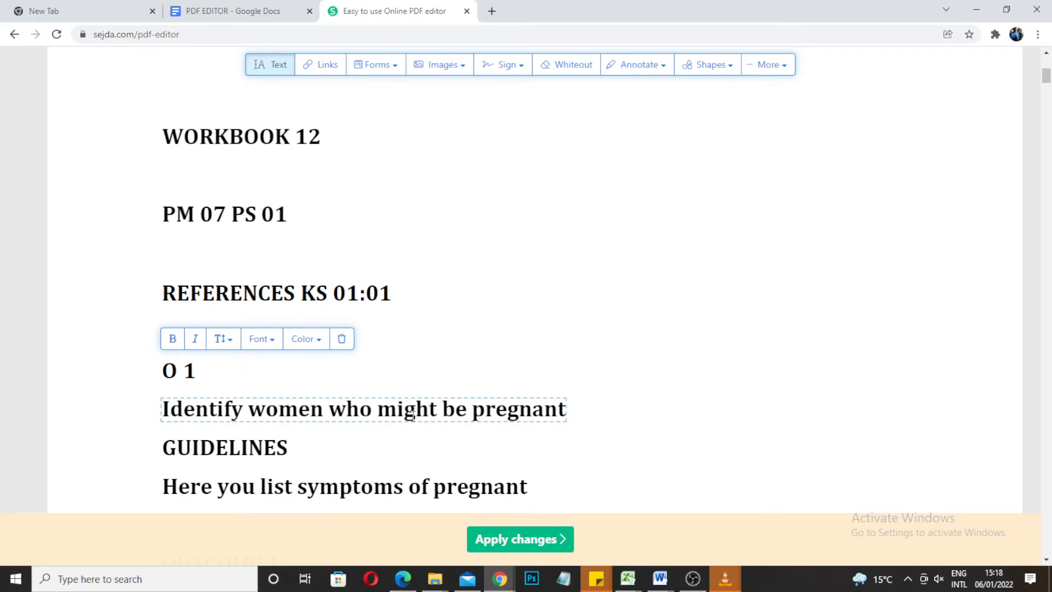
{"action": "type", "text": "BO"}
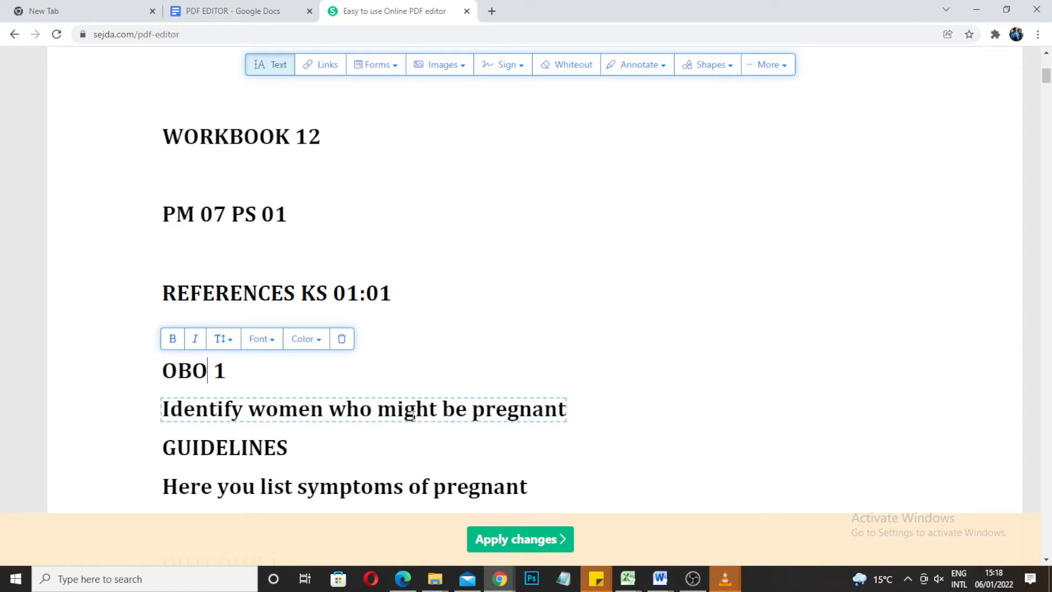
{"action": "key", "text": "Backspace"}
{"action": "type", "text": "JECTIV"}
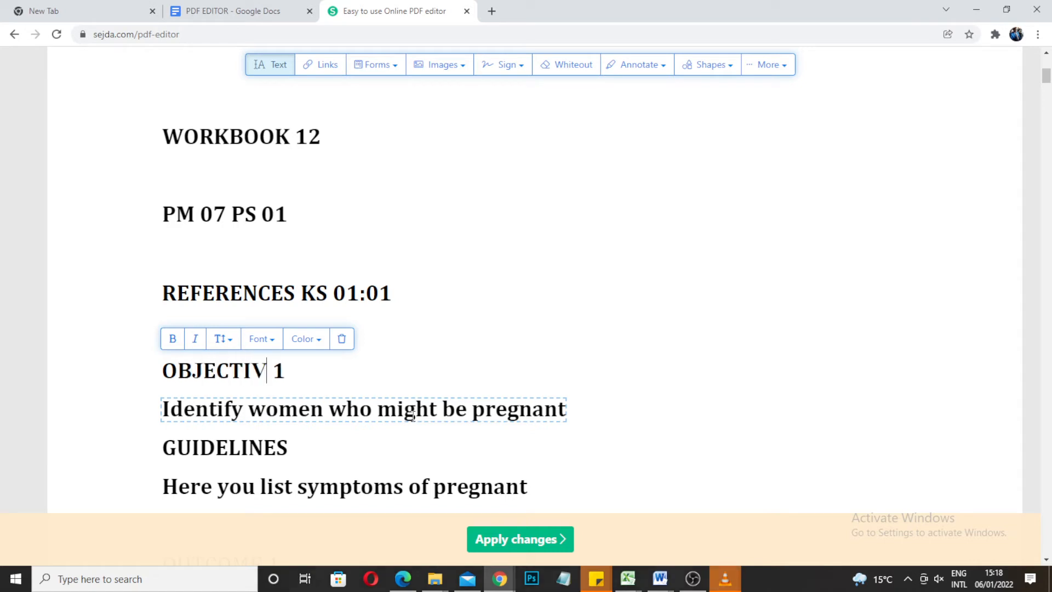
{"action": "type", "text": "E"}
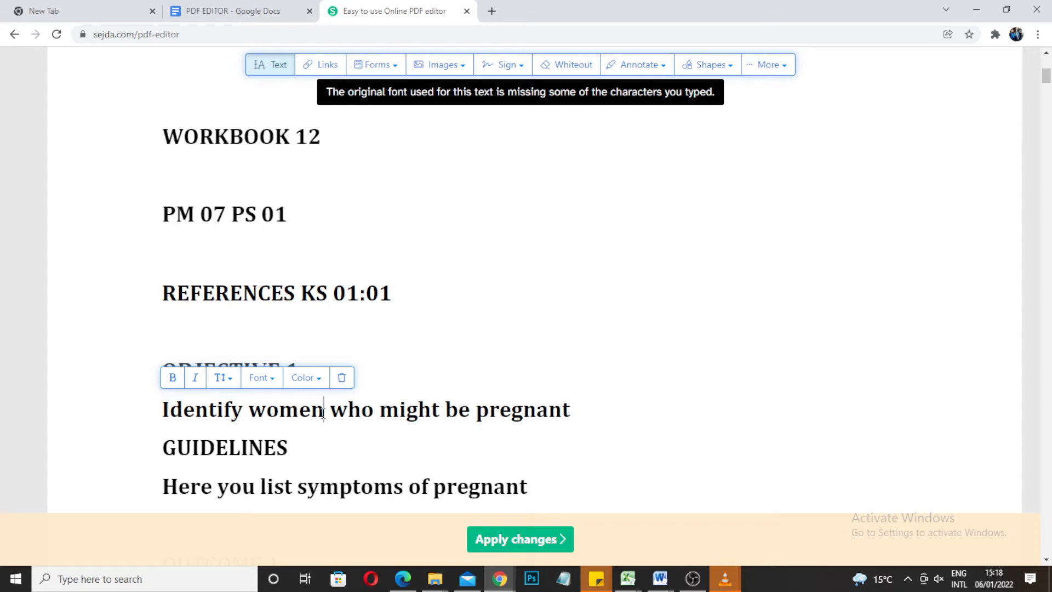
{"action": "mouse_move", "coordinate": [311, 445]}
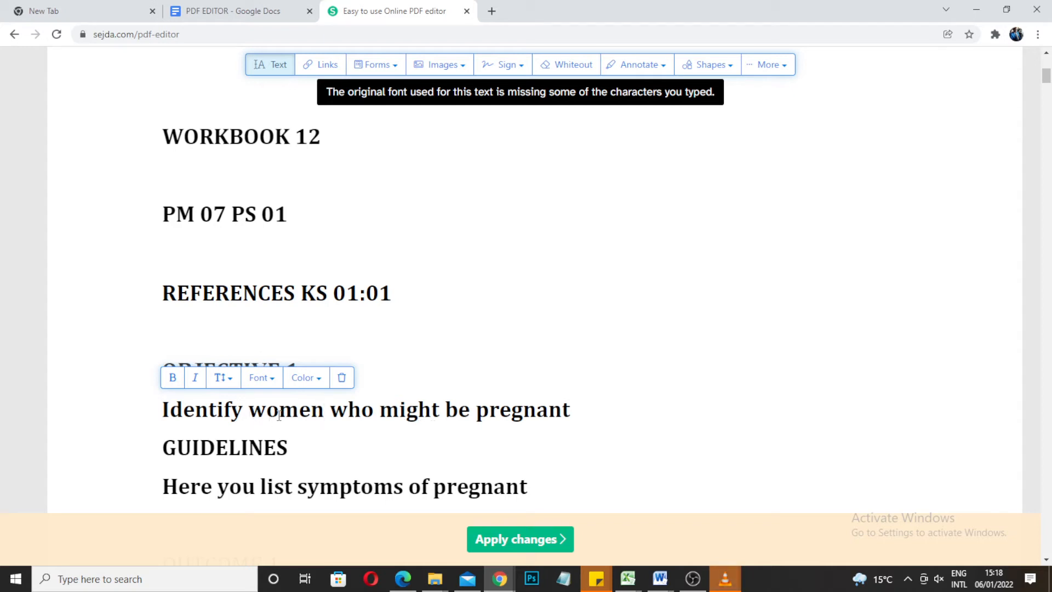
- Change 'women' to 'a woman' in the outcome line, then trim GUIDELINES
{"action": "type", "text": "a"}
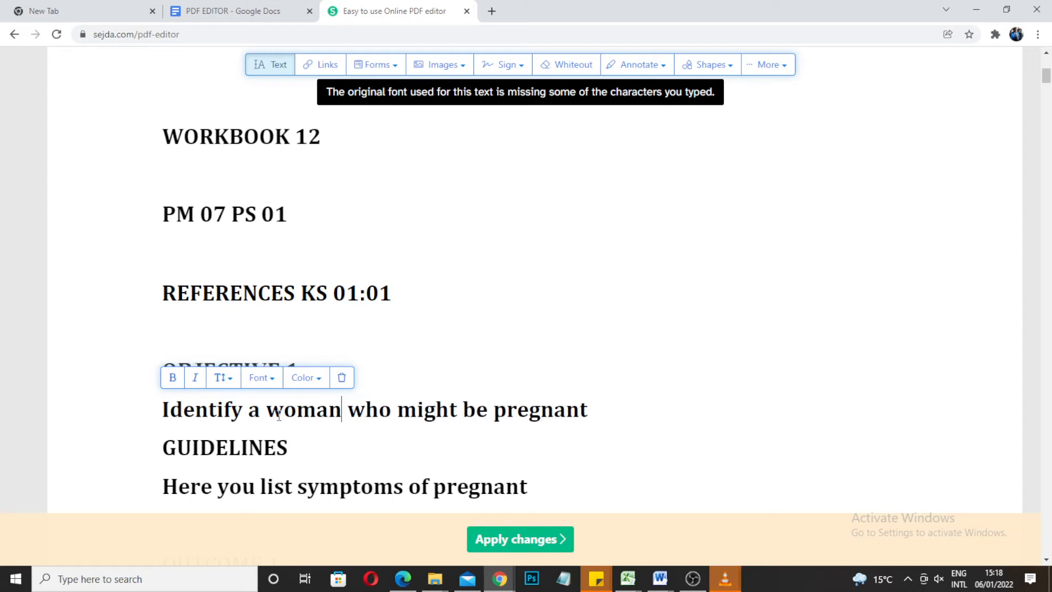
{"action": "left_click", "coordinate": [225, 448]}
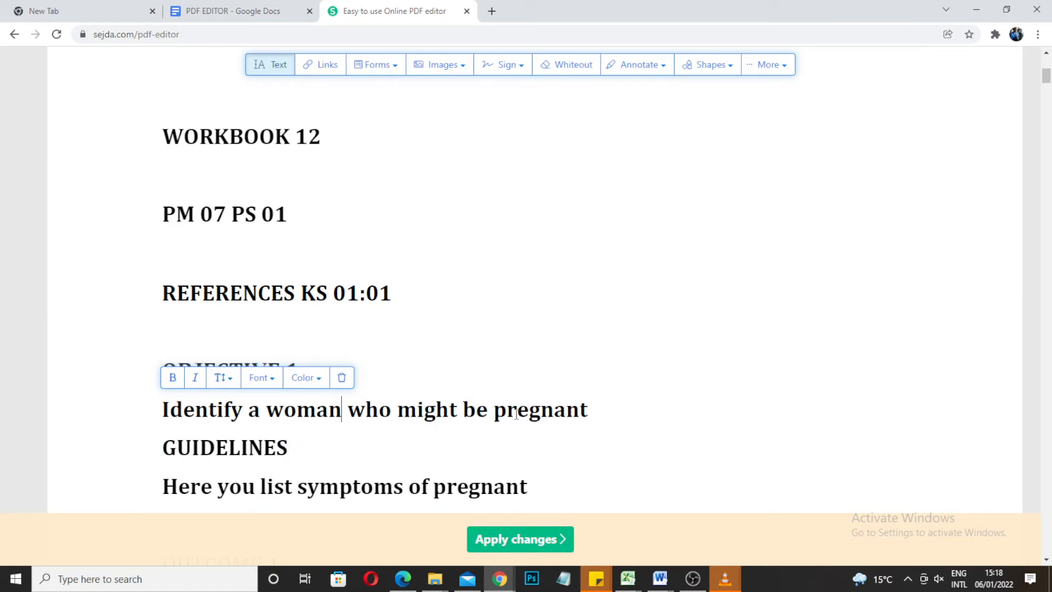
{"action": "mouse_move", "coordinate": [386, 451]}
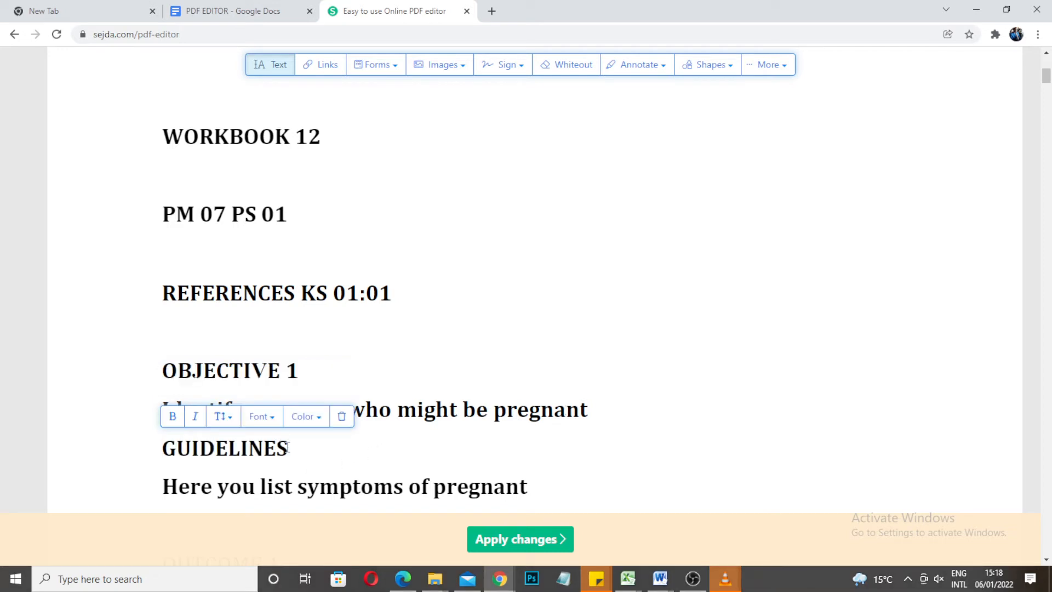
{"action": "left_click", "coordinate": [327, 486]}
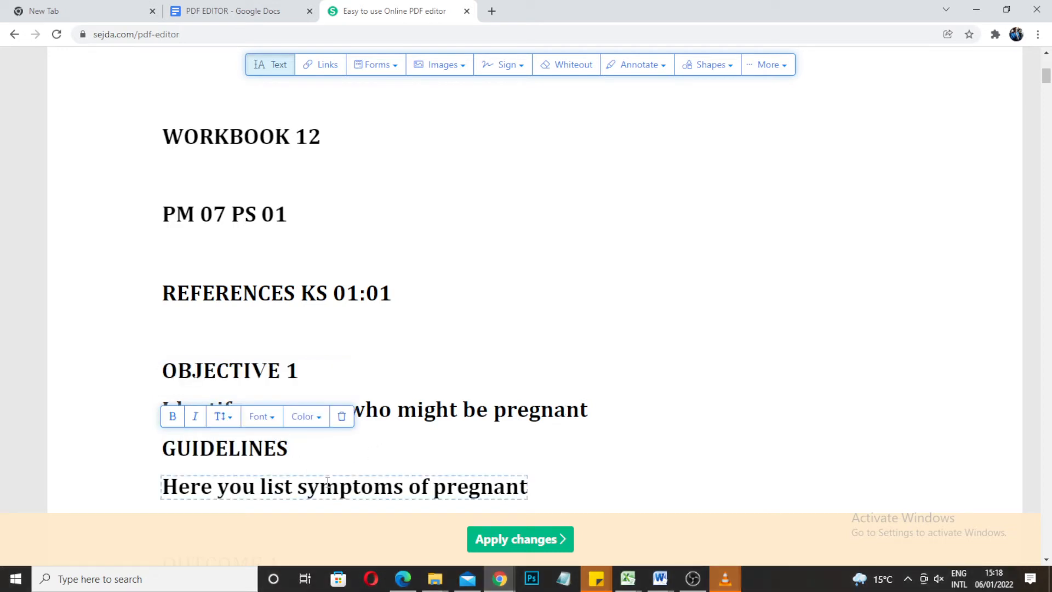
{"action": "key", "text": "BackSpace"}
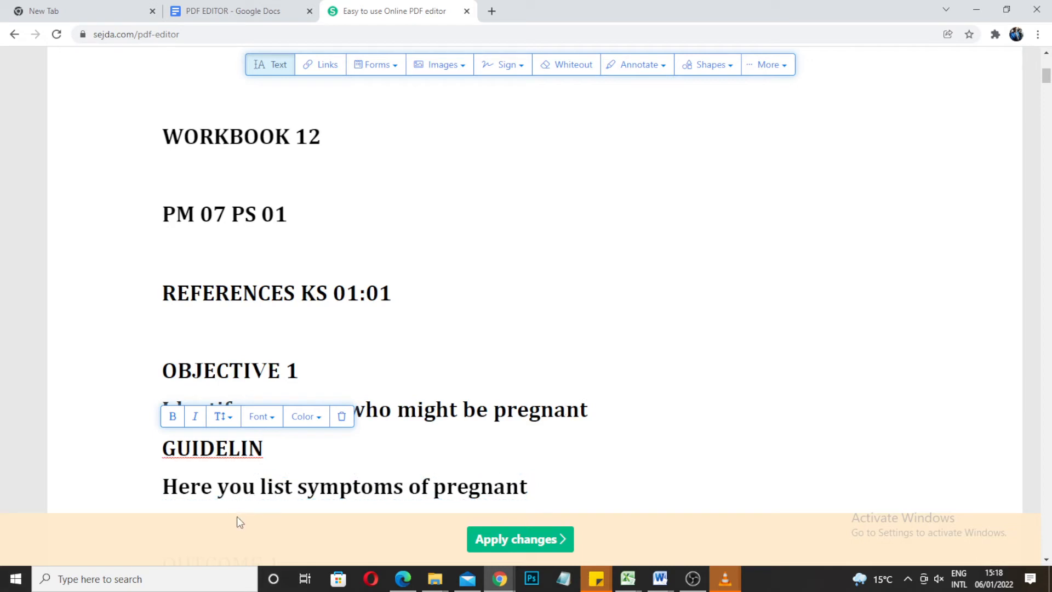
- Undo the text edits and restore the GUIDELINES heading in full
{"action": "left_click", "coordinate": [262, 448]}
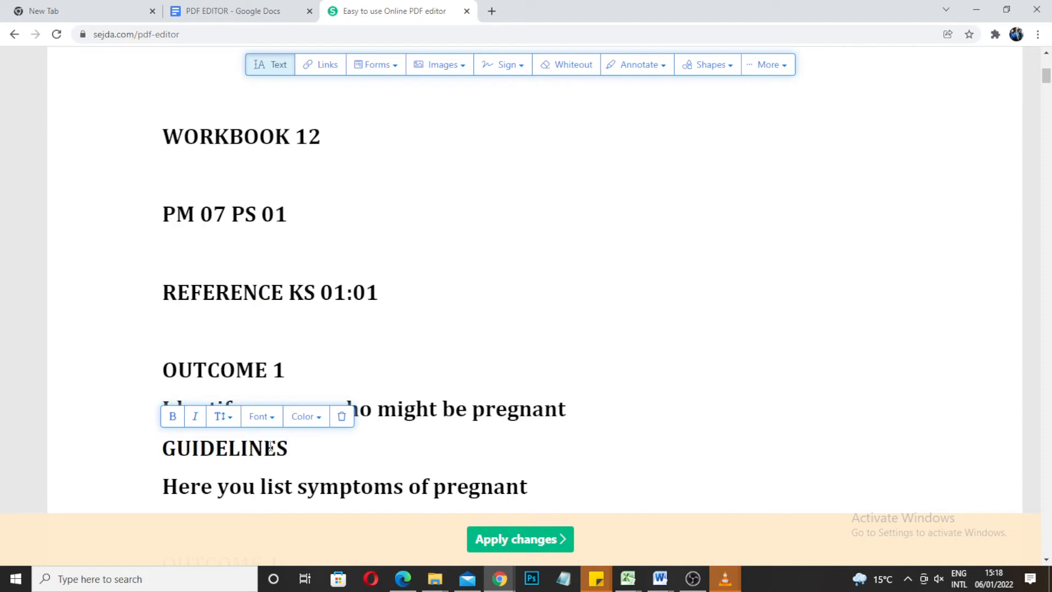
{"action": "left_click", "coordinate": [287, 449]}
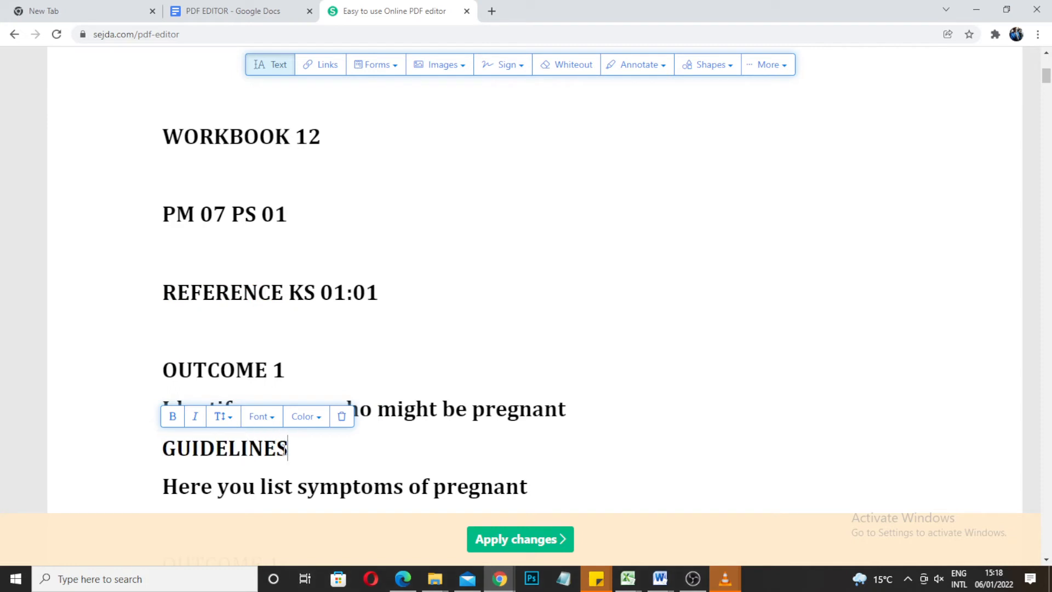
{"action": "key", "text": "Backspace"}
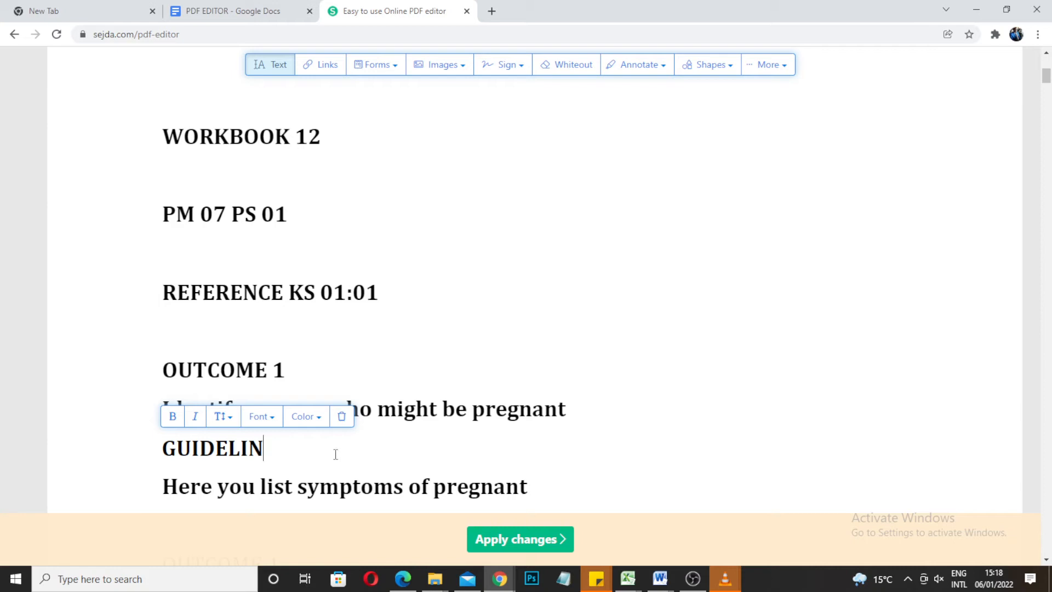
{"action": "key", "text": "Backspace"}
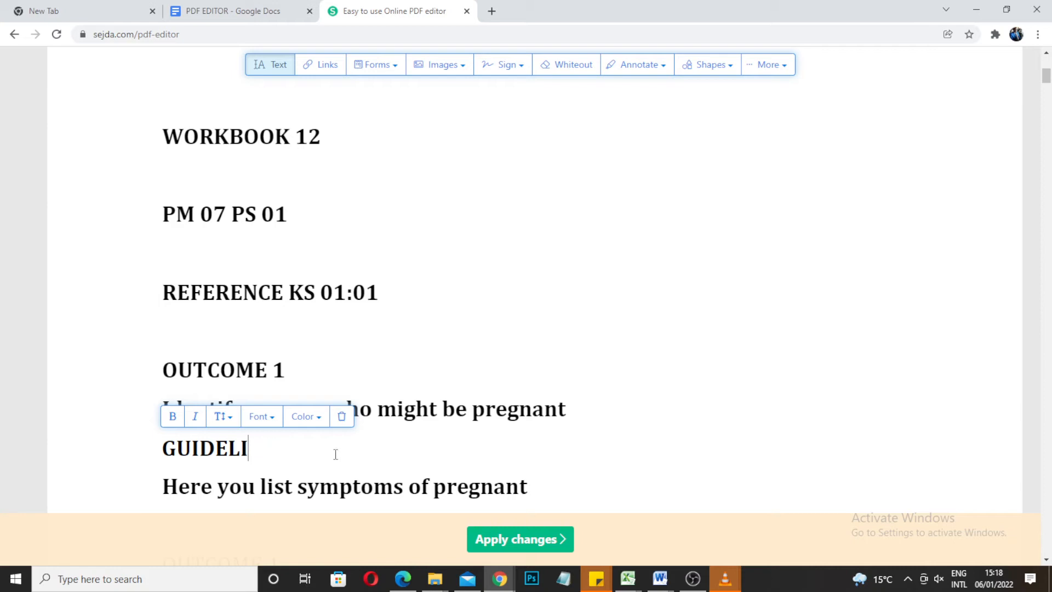
{"action": "type", "text": "NES"}
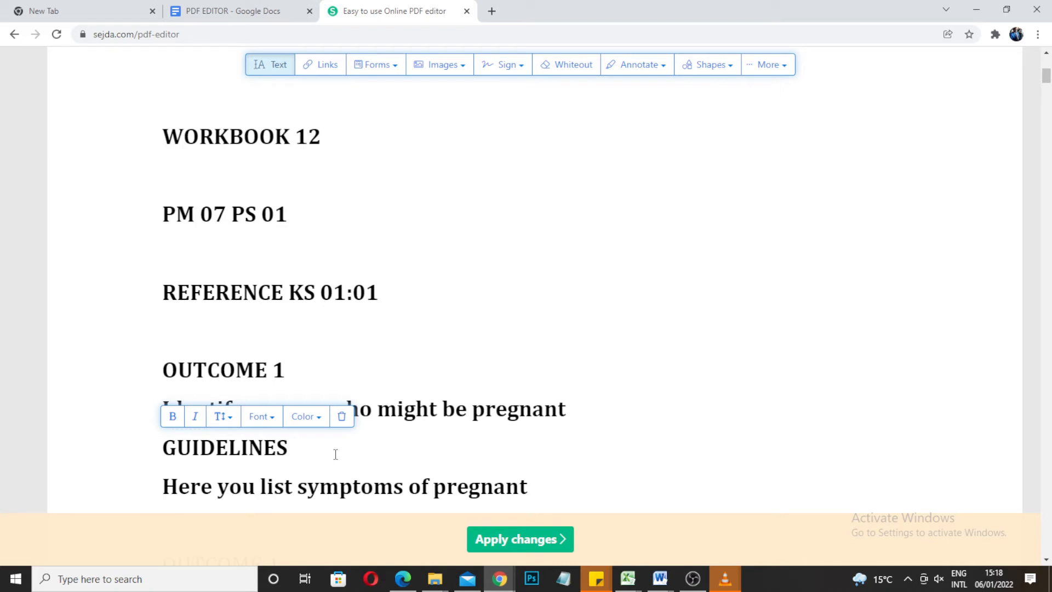
{"action": "left_click", "coordinate": [224, 448]}
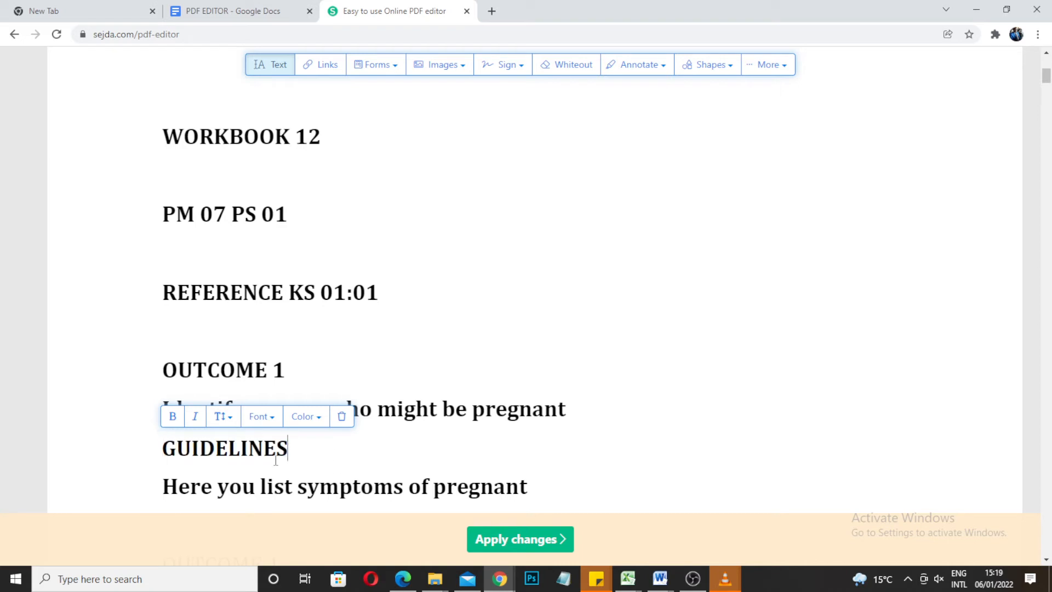
- Start drawing a link area over '01:01' in the reference heading
{"action": "left_click", "coordinate": [224, 448]}
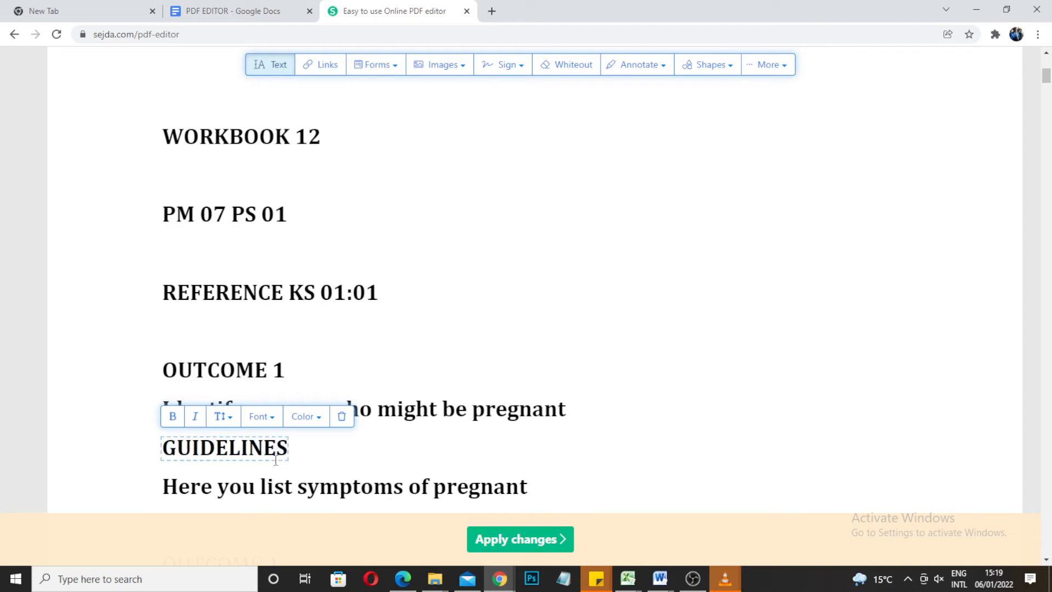
{"action": "scroll", "scroll_direction": "down", "scroll_amount": 3}
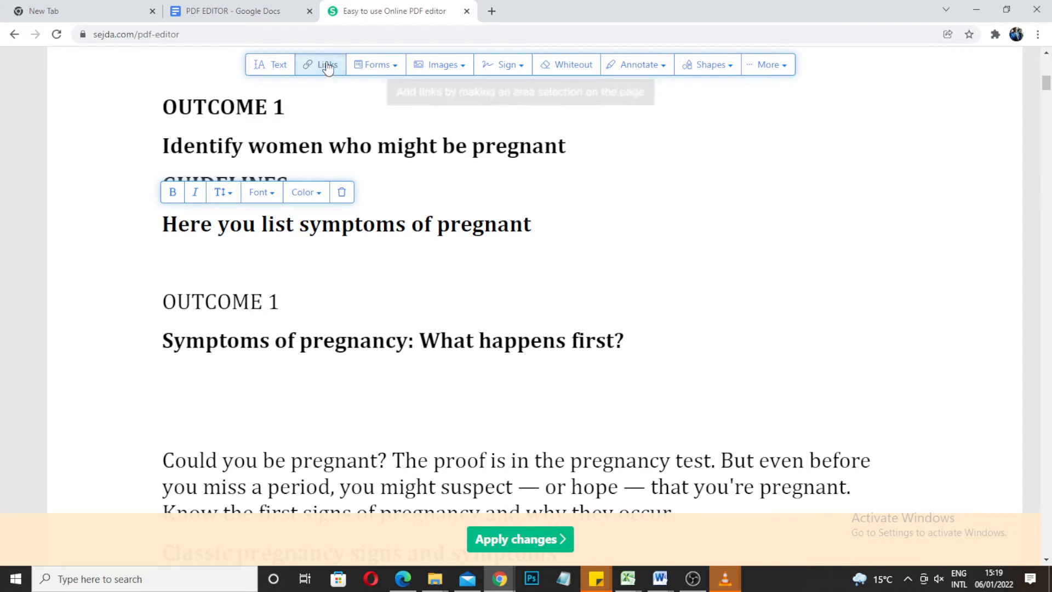
{"action": "mouse_move", "coordinate": [444, 97]}
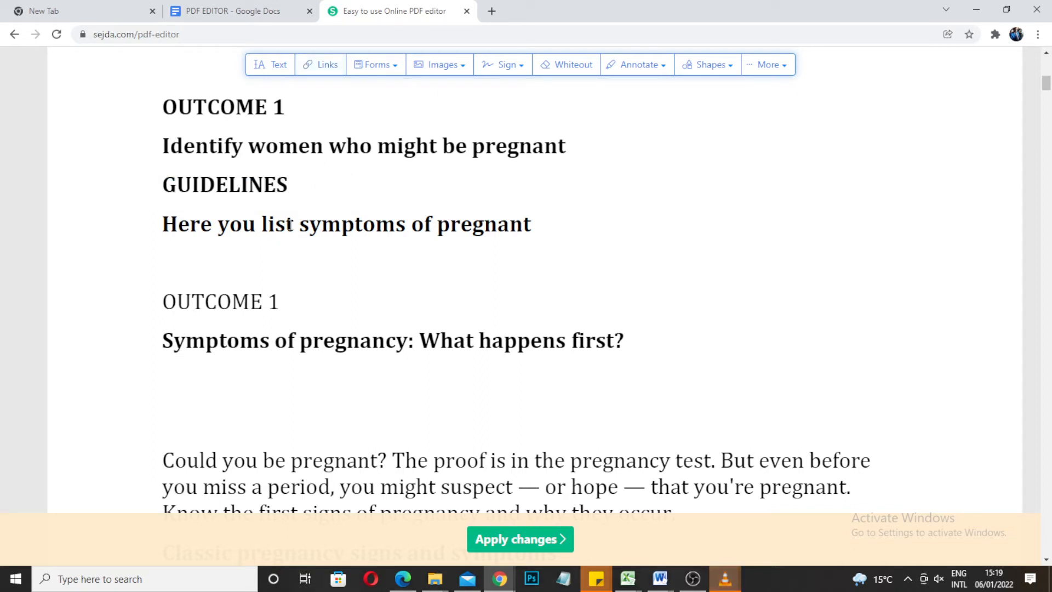
{"action": "mouse_move", "coordinate": [323, 222]}
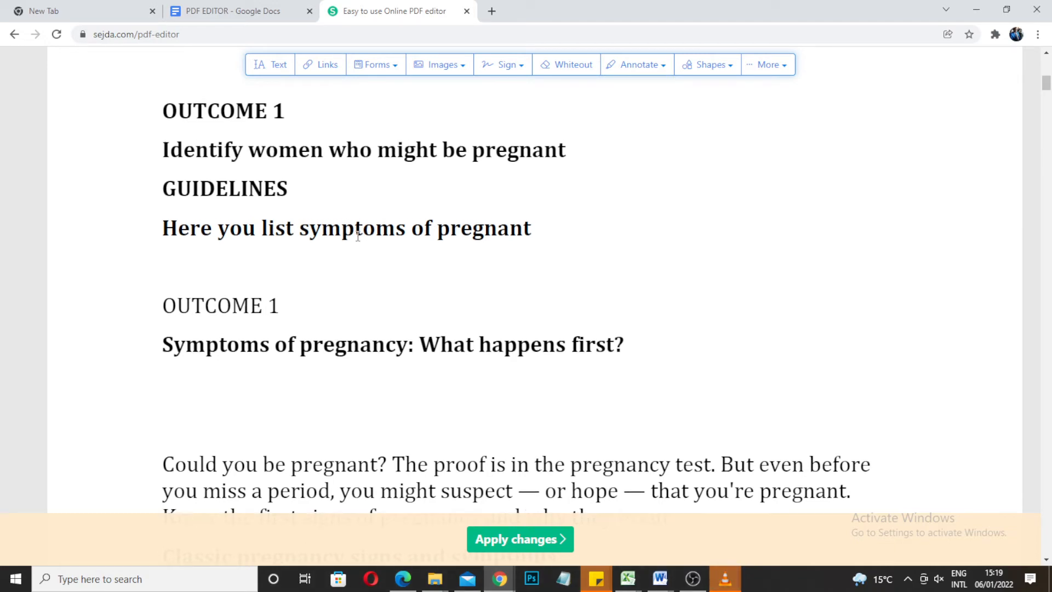
{"action": "scroll", "scroll_direction": "up", "scroll_amount": 3}
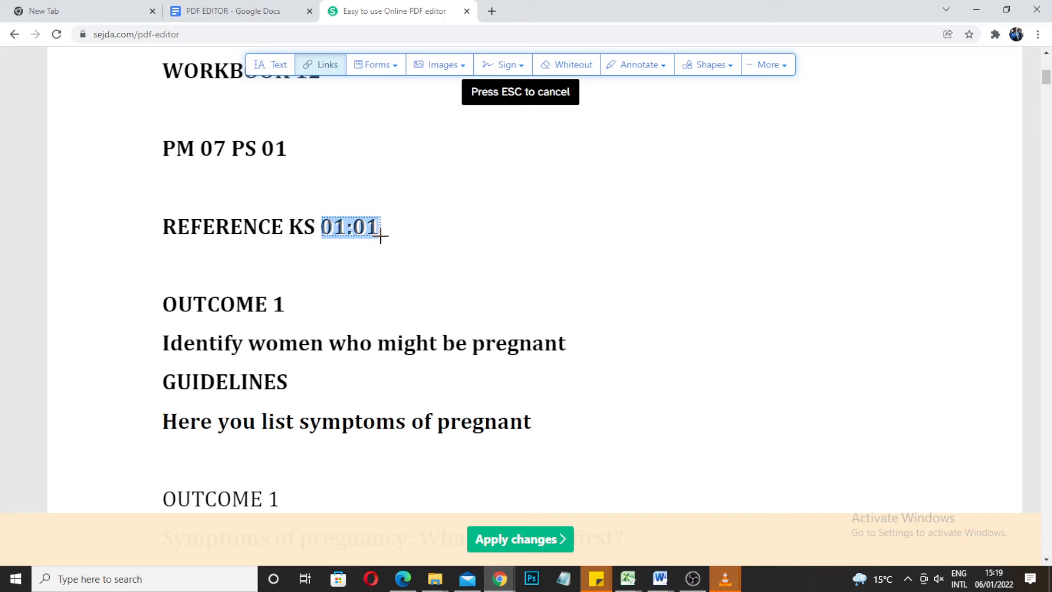
- Link '01:01' to the copied Sejda editor web address and apply the changes
{"action": "left_click", "coordinate": [350, 226]}
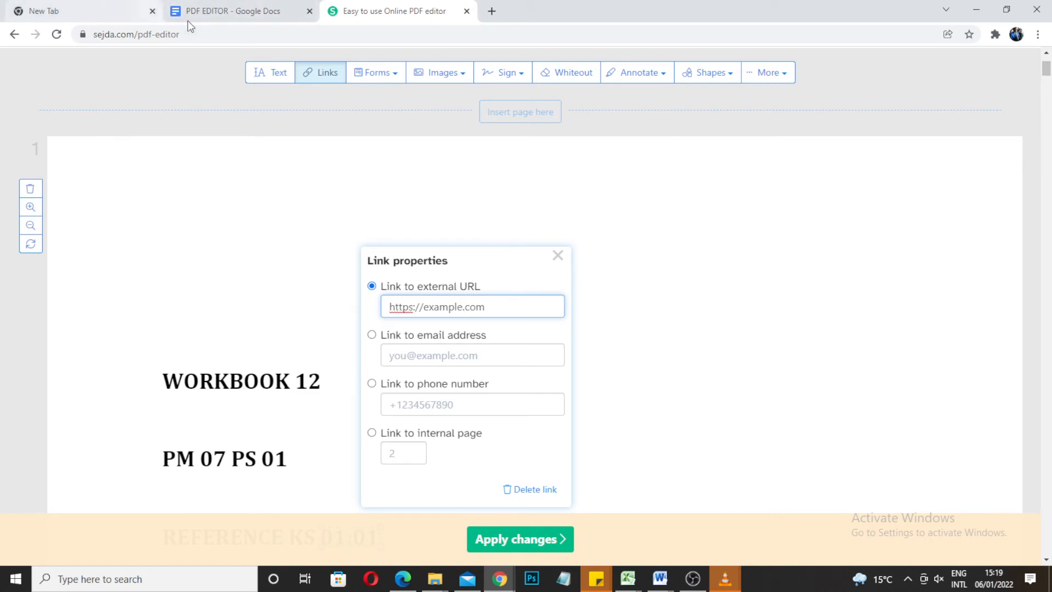
{"action": "mouse_move", "coordinate": [173, 55]}
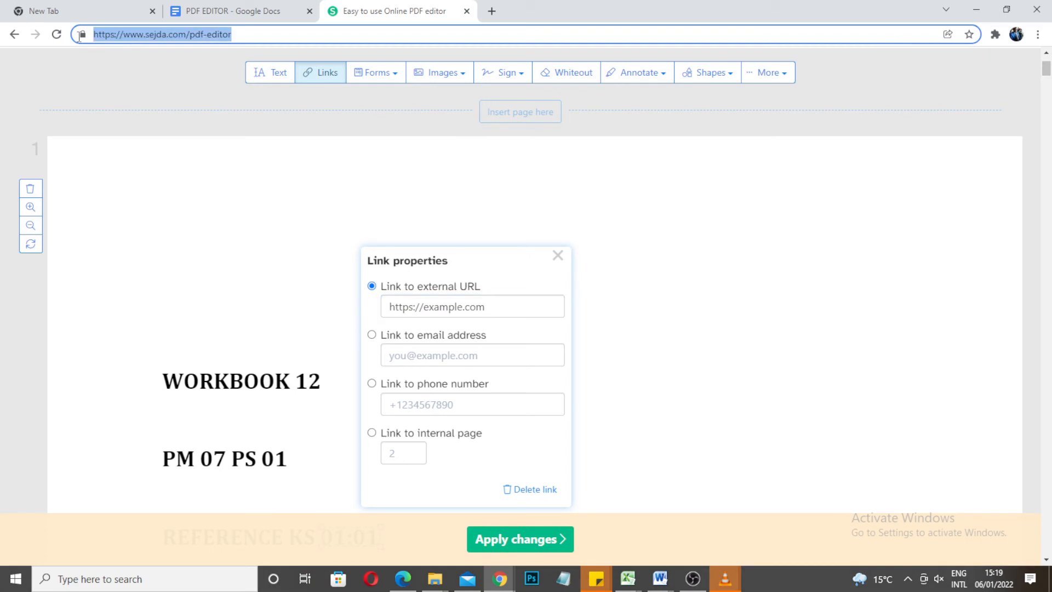
{"action": "right_click", "coordinate": [161, 34]}
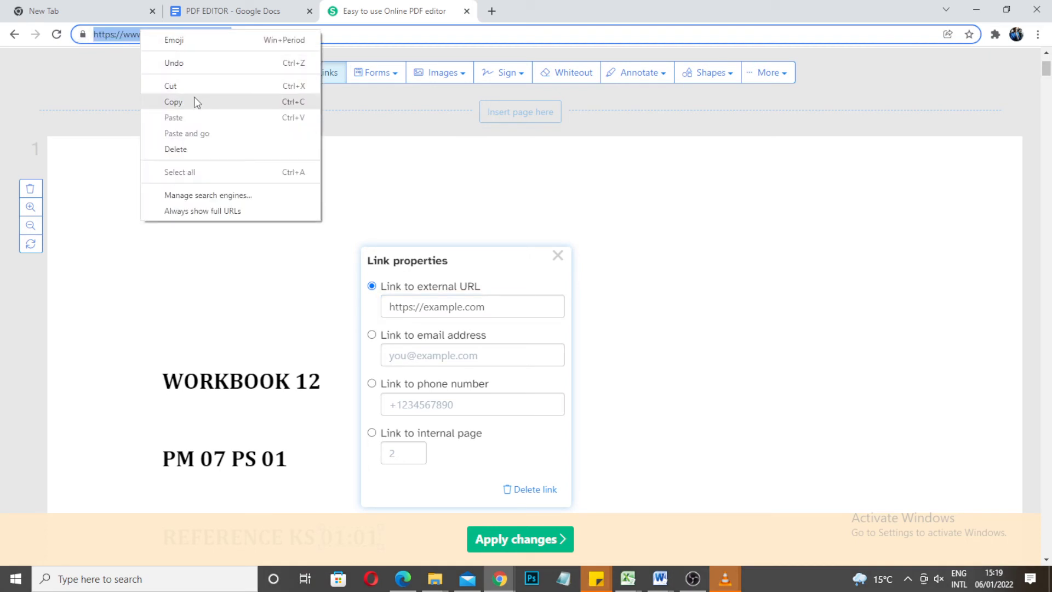
{"action": "right_click", "coordinate": [473, 305]}
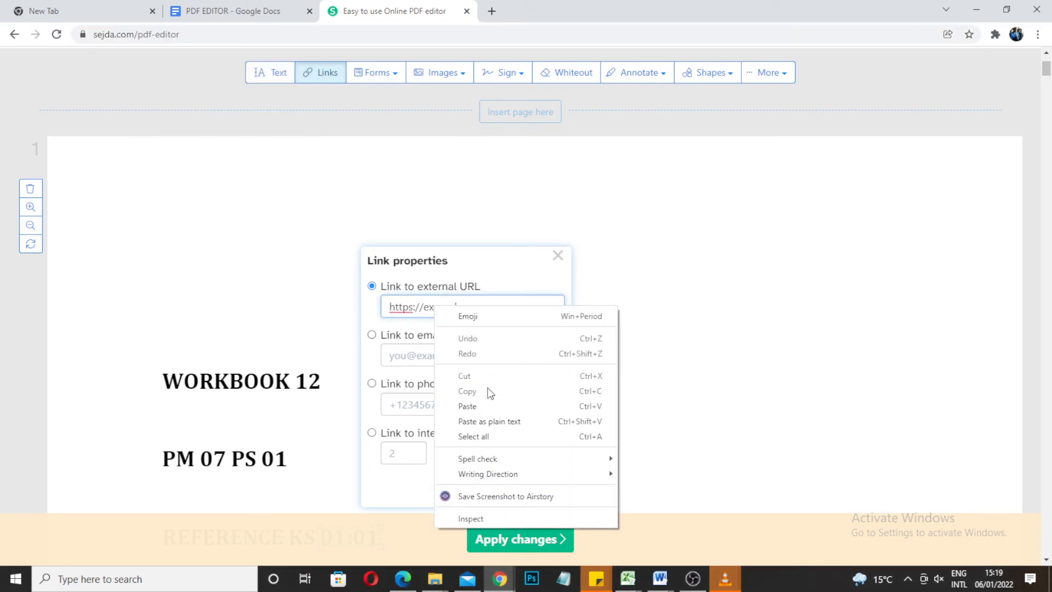
{"action": "left_click", "coordinate": [467, 406]}
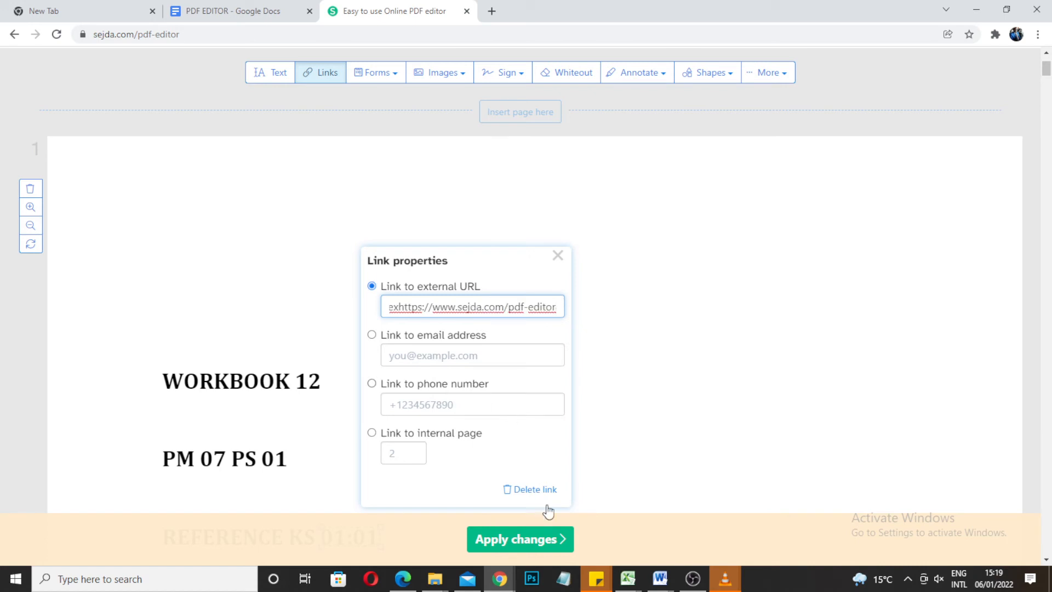
{"action": "left_click", "coordinate": [520, 538]}
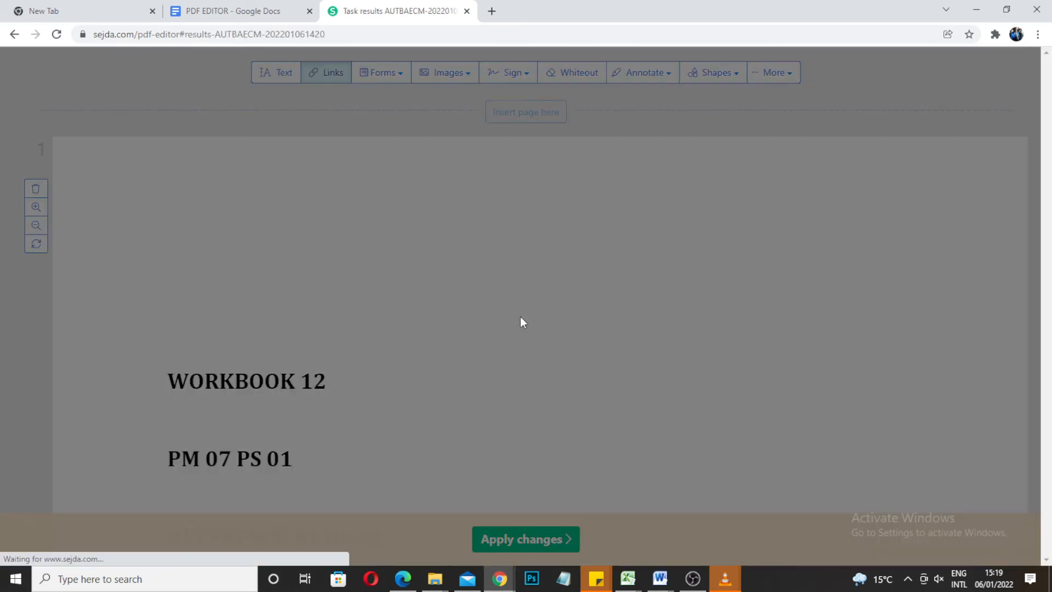
- Reopen the processed WORKBOOK 12.pdf in the editor via Continue with Edit
{"action": "left_click", "coordinate": [526, 539]}
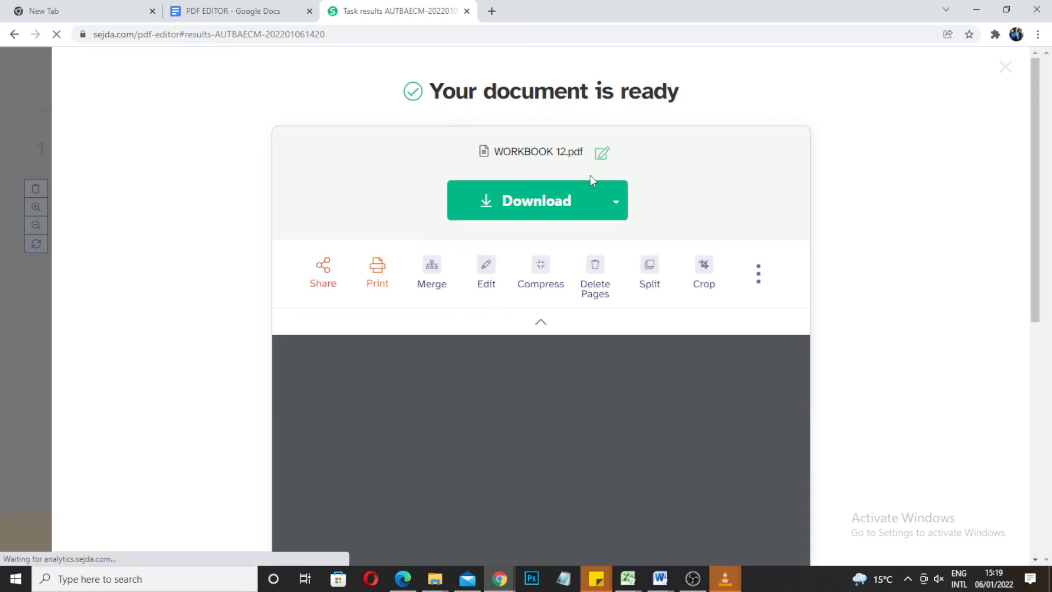
{"action": "mouse_move", "coordinate": [616, 200]}
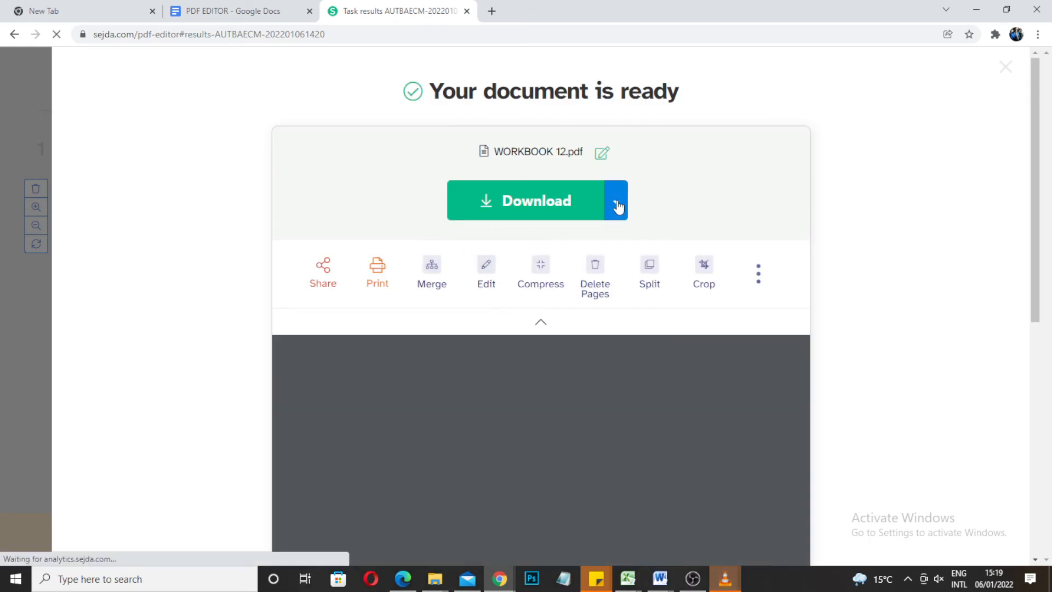
{"action": "scroll", "scroll_direction": "down", "scroll_amount": 3}
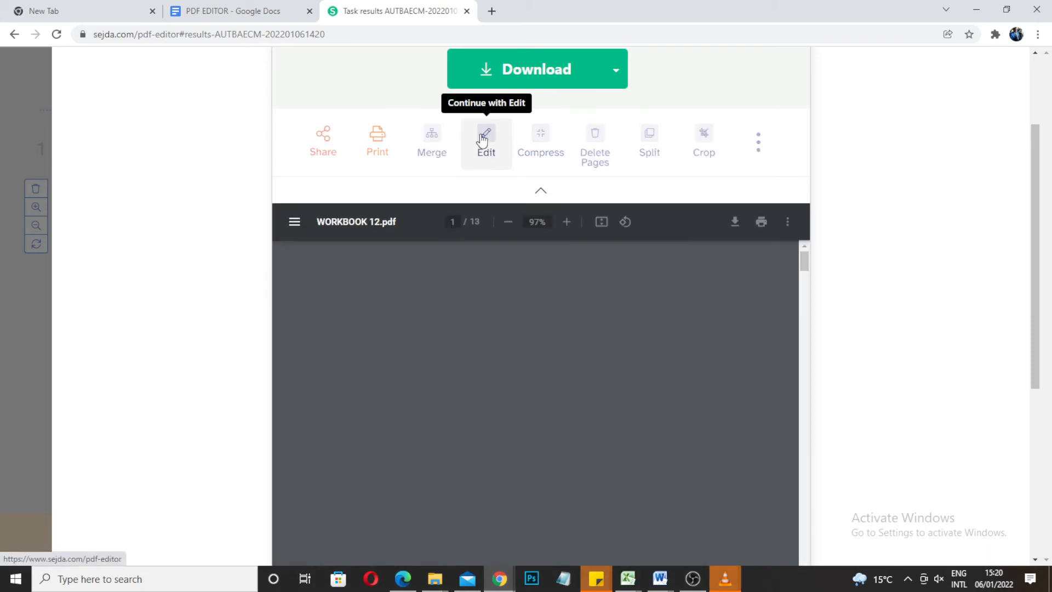
{"action": "left_click", "coordinate": [487, 140]}
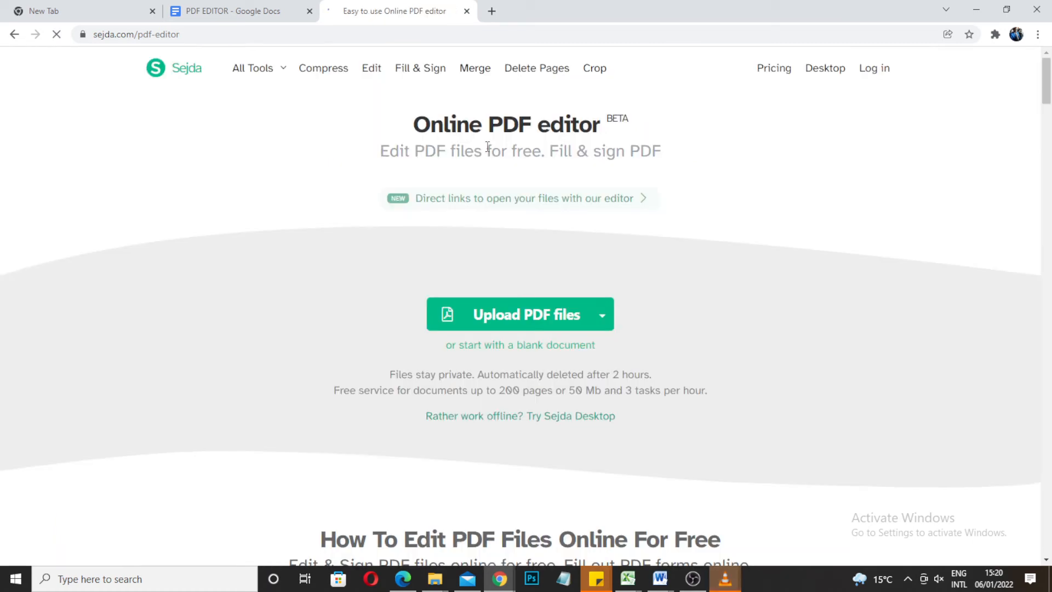
- Edit the second OUTCOME 1 heading and apply the changes to reprocess the PDF
{"action": "left_click", "coordinate": [520, 314]}
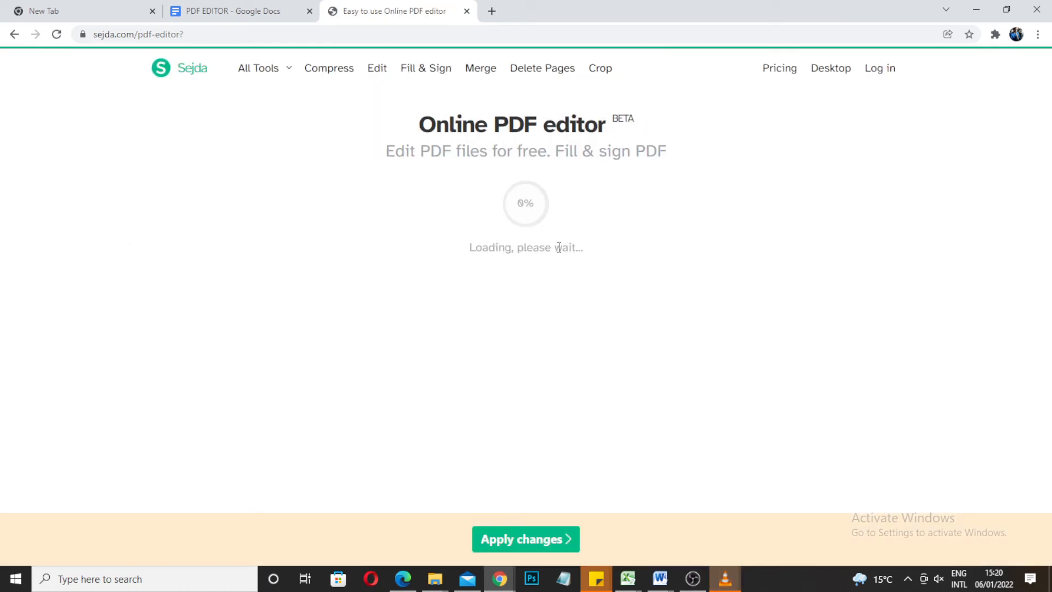
{"action": "mouse_move", "coordinate": [566, 226]}
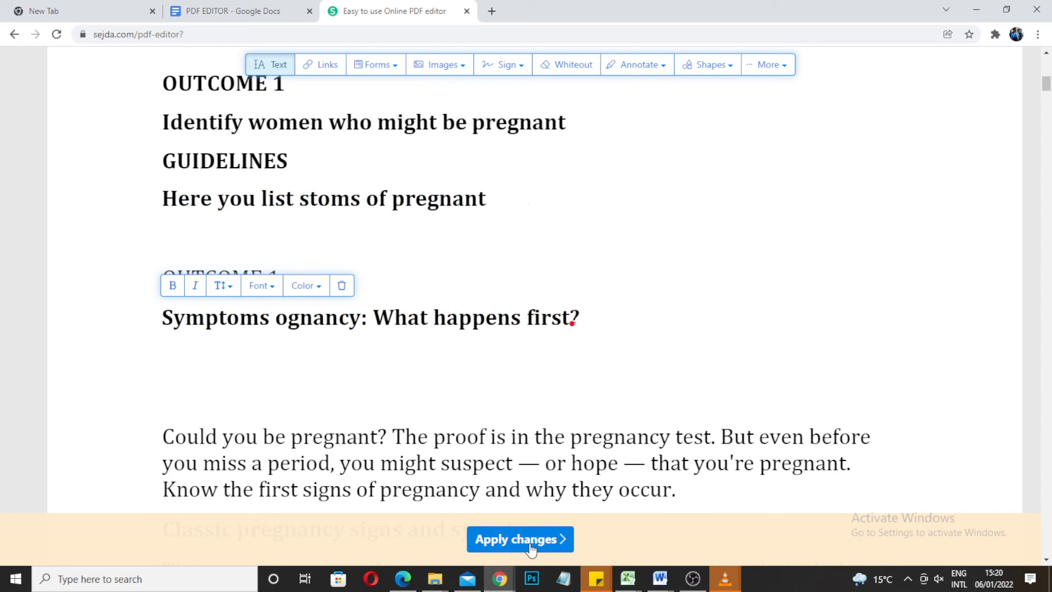
{"action": "left_click", "coordinate": [520, 539]}
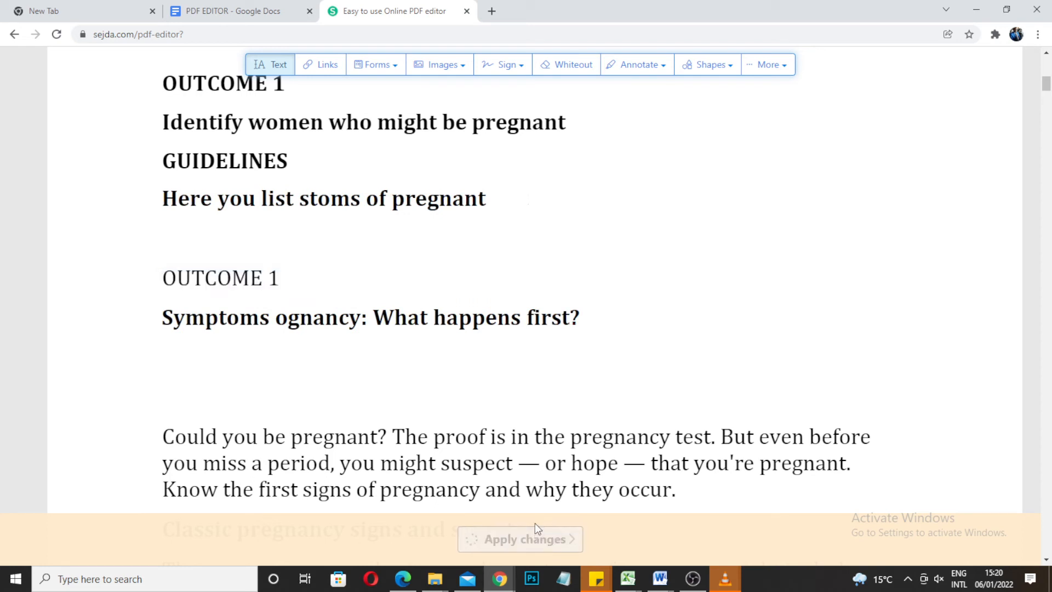
{"action": "mouse_move", "coordinate": [533, 513]}
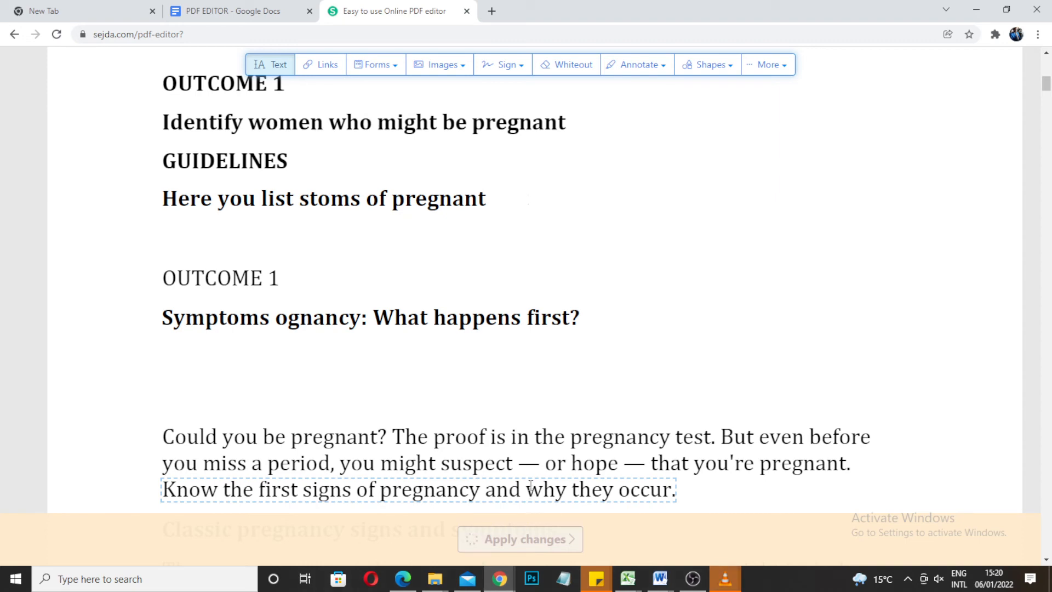
{"action": "left_click", "coordinate": [520, 539]}
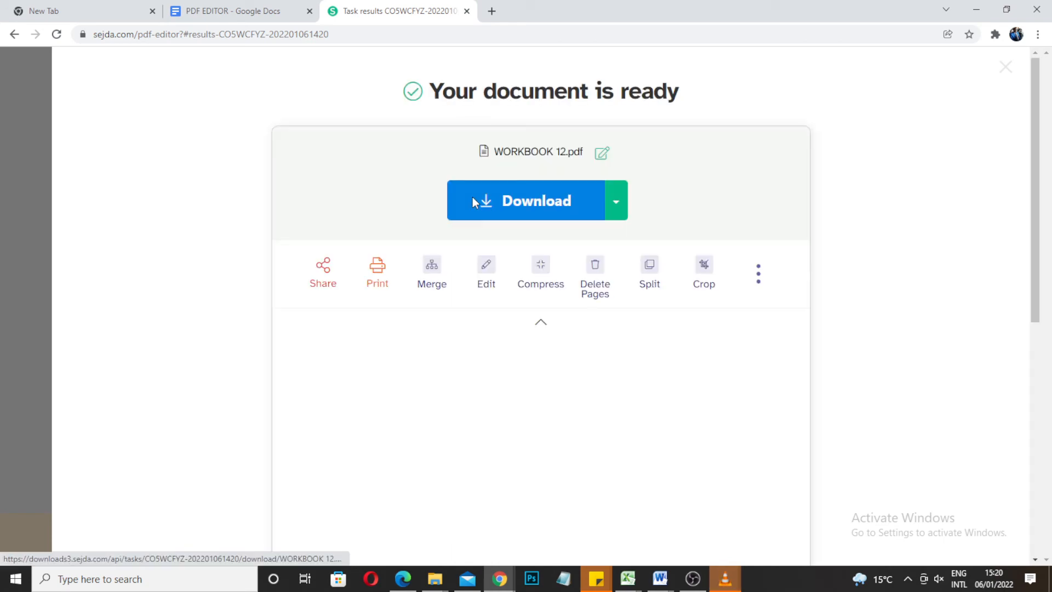
- Download the edited WORKBOOK 12.pdf and open it from Chrome's download bar
{"action": "left_click", "coordinate": [530, 200]}
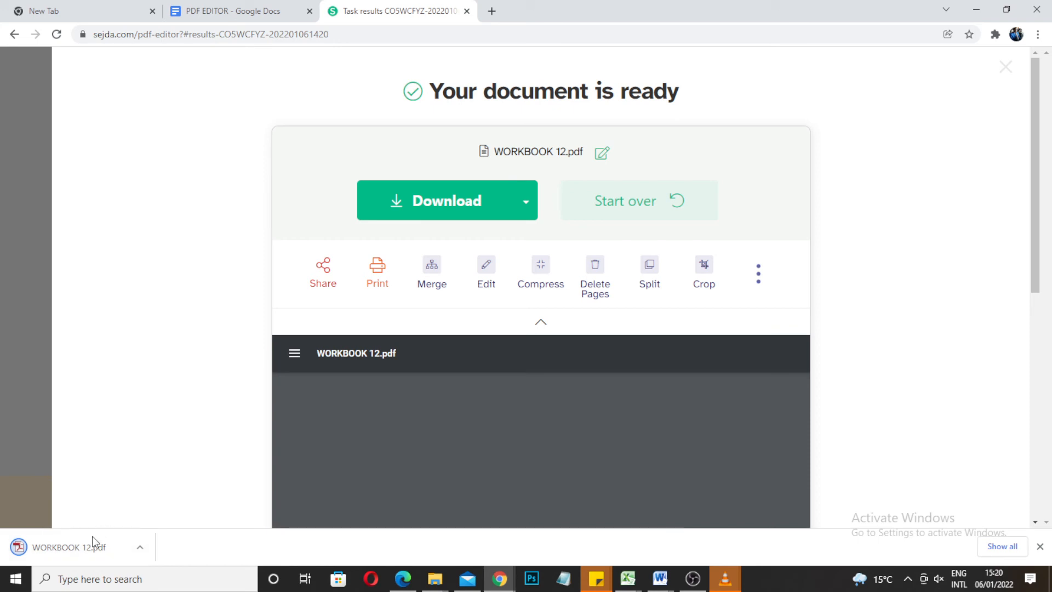
{"action": "left_click", "coordinate": [72, 547]}
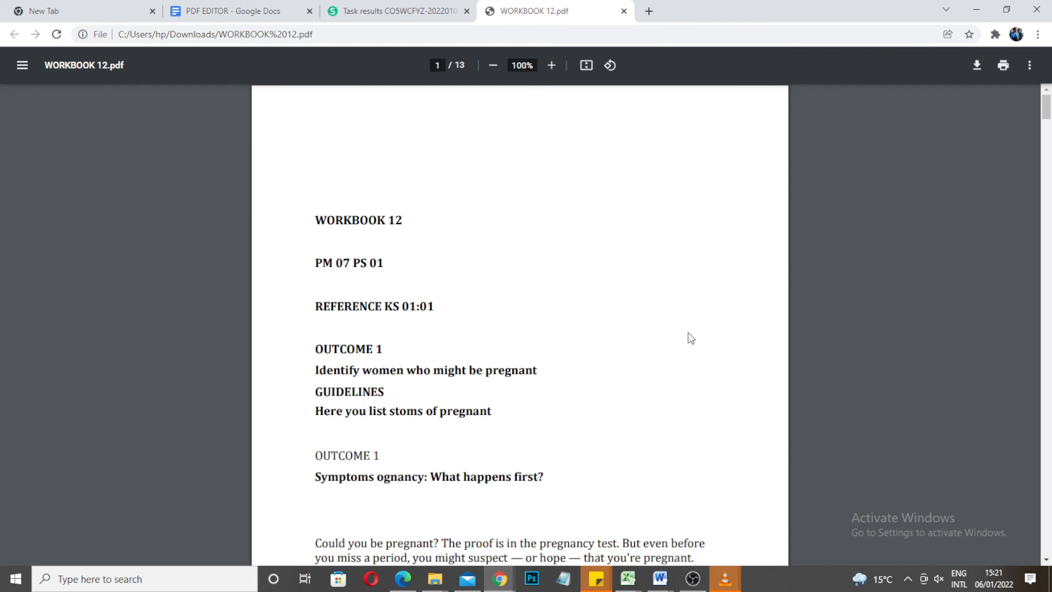
- Review the edited first page of WORKBOOK 12.pdf, then launch File Explorer from the taskbar
{"action": "scroll", "scroll_direction": "down", "scroll_amount": 3}
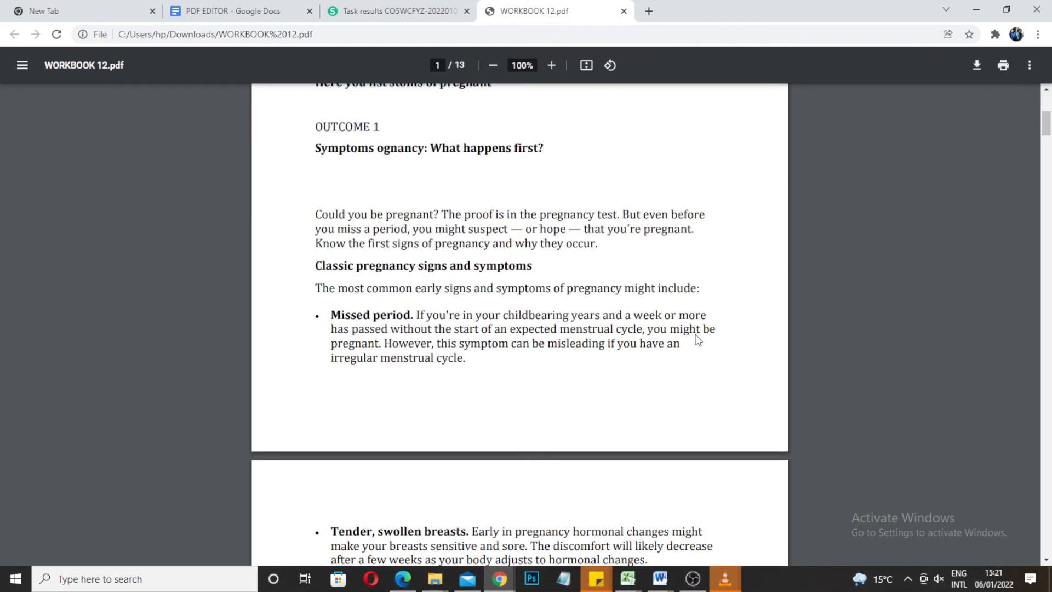
{"action": "scroll", "scroll_direction": "up", "scroll_amount": 3}
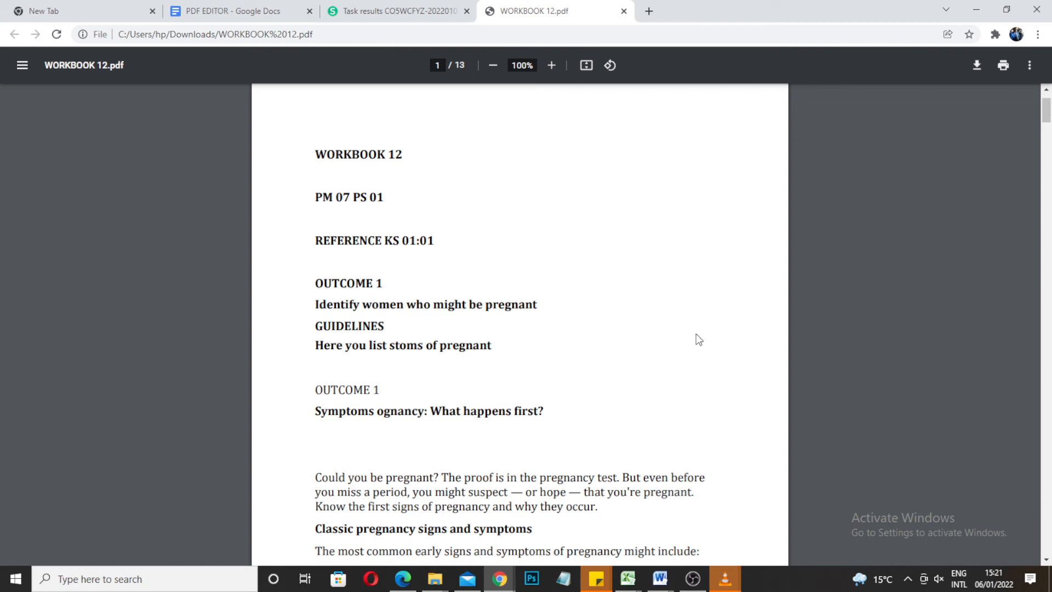
{"action": "mouse_move", "coordinate": [699, 330]}
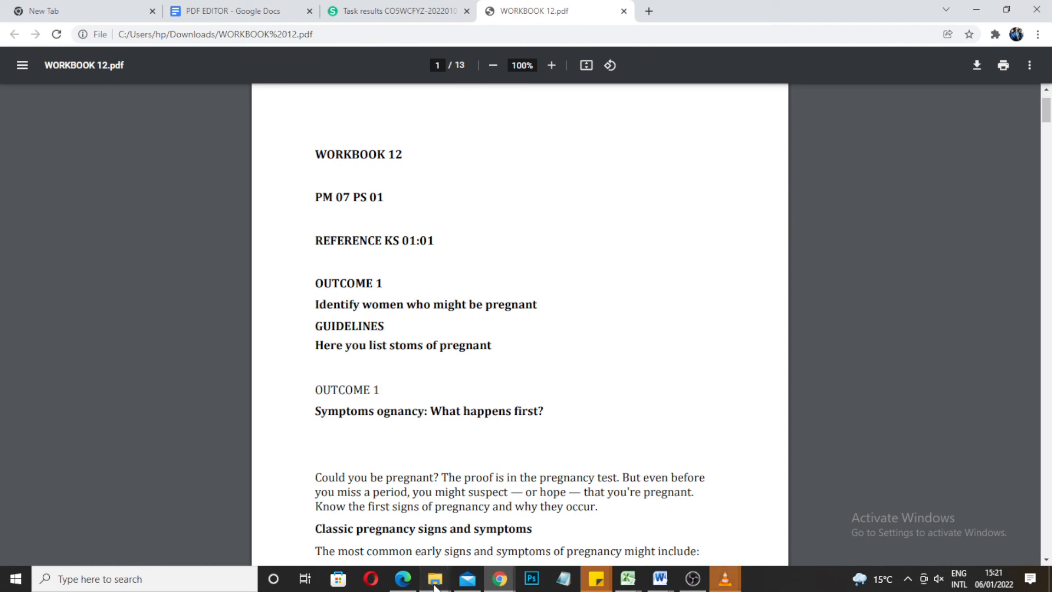
{"action": "left_click", "coordinate": [434, 579]}
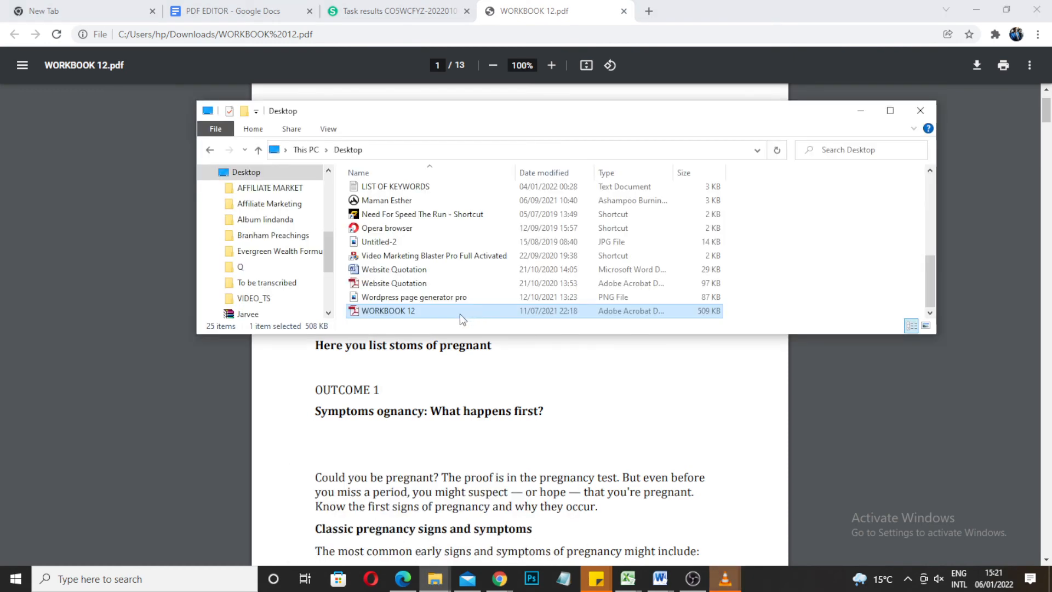
- Open the original WORKBOOK 12 from the Desktop folder in Adobe Acrobat
{"action": "double_click", "coordinate": [388, 311]}
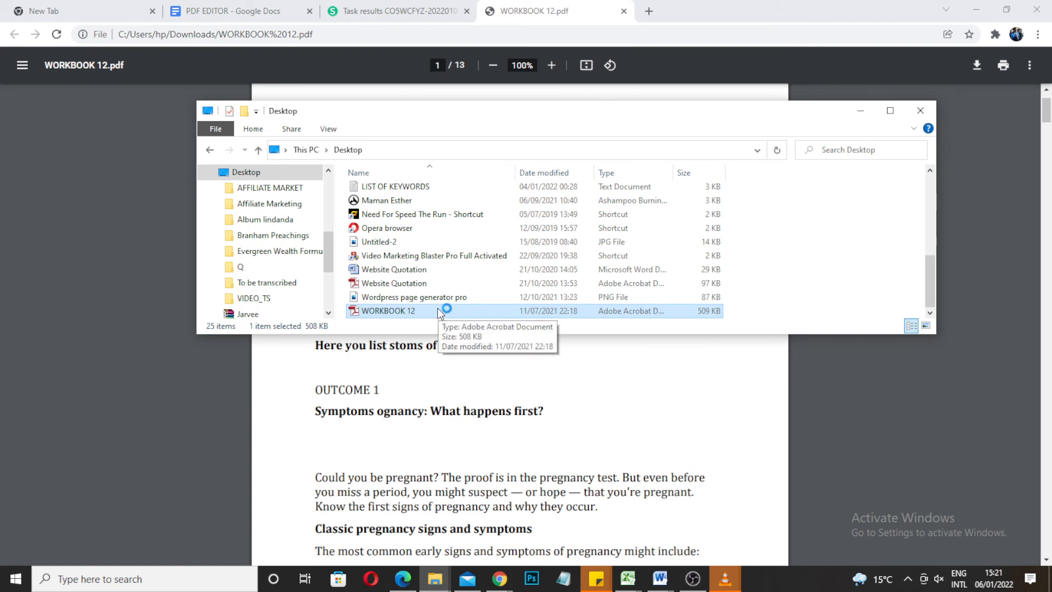
{"action": "double_click", "coordinate": [391, 311]}
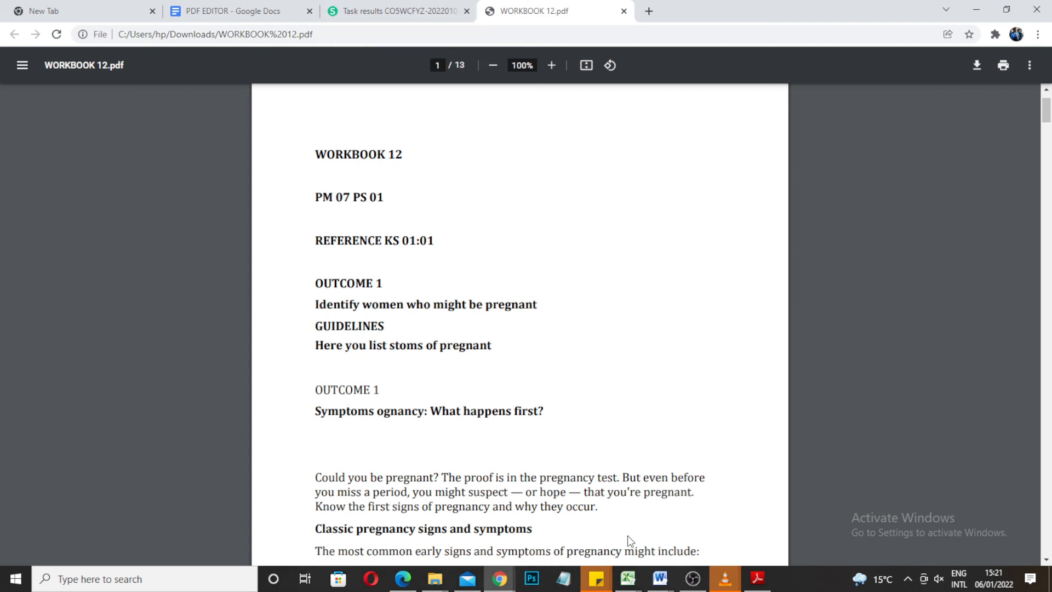
{"action": "mouse_move", "coordinate": [622, 532]}
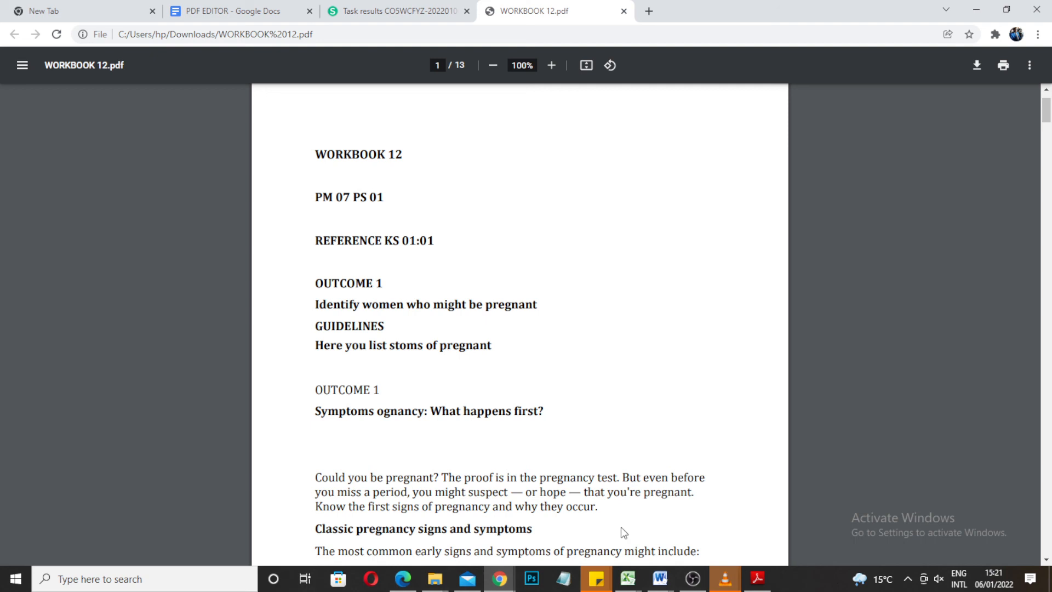
{"action": "mouse_move", "coordinate": [453, 376]}
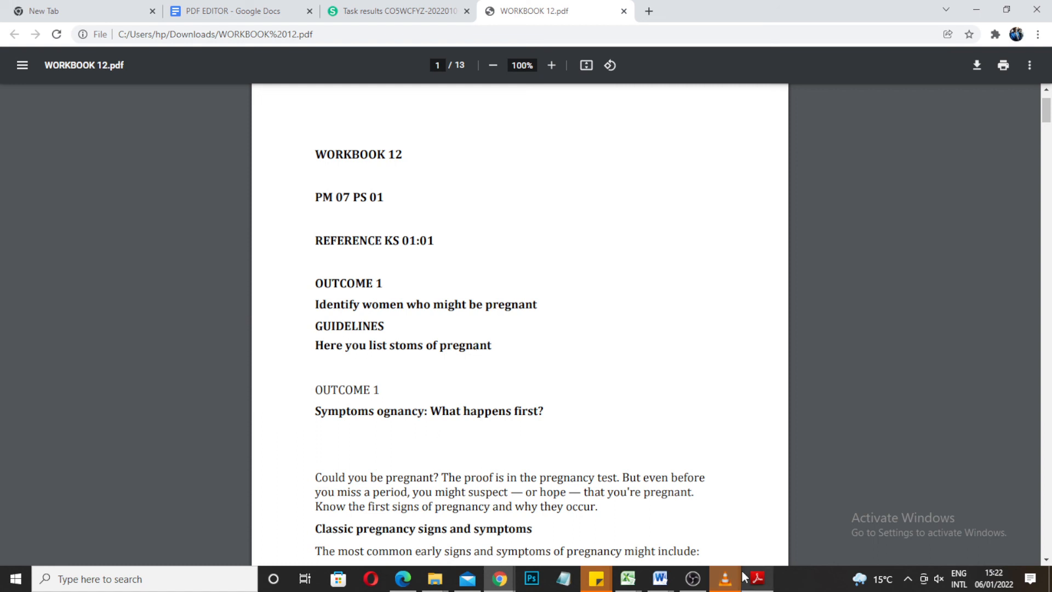
- Switch back to Chrome's Sejda 'Task results' tab showing WORKBOOK 12.pdf ready
{"action": "left_click", "coordinate": [396, 10]}
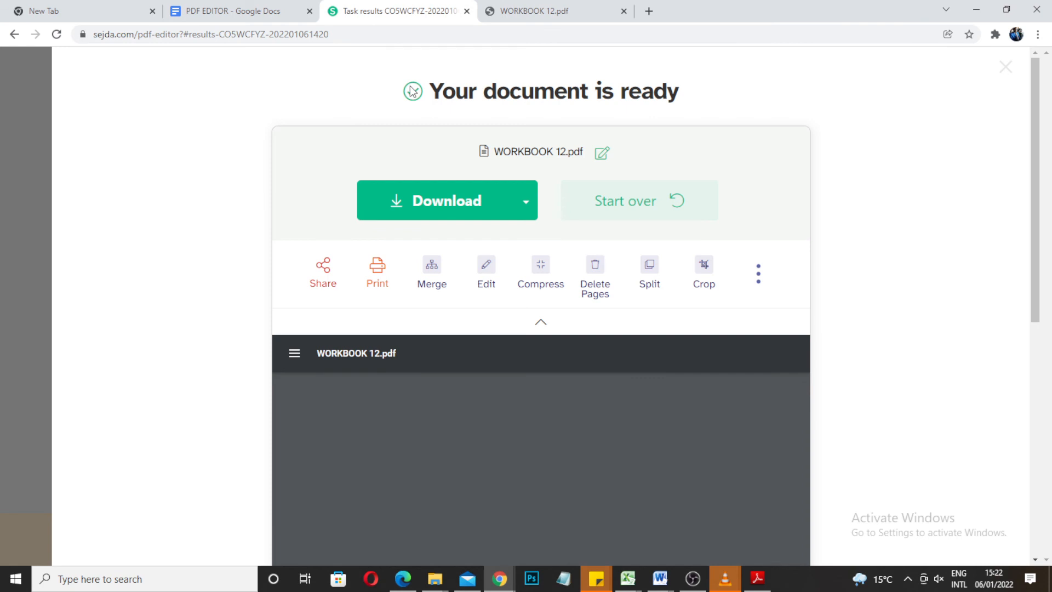
{"action": "mouse_move", "coordinate": [596, 32]}
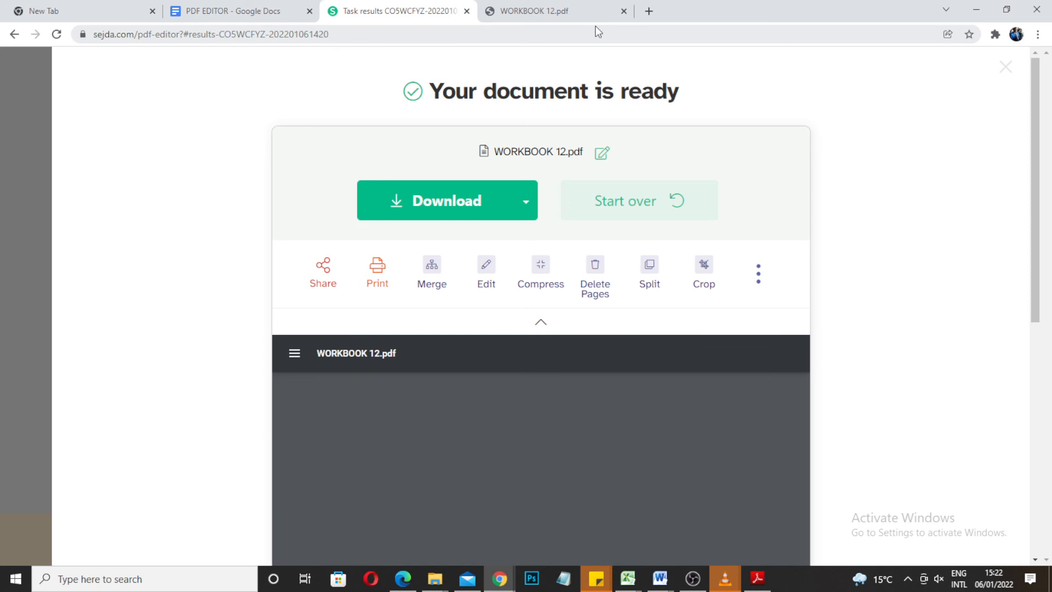
{"action": "mouse_move", "coordinate": [599, 32]}
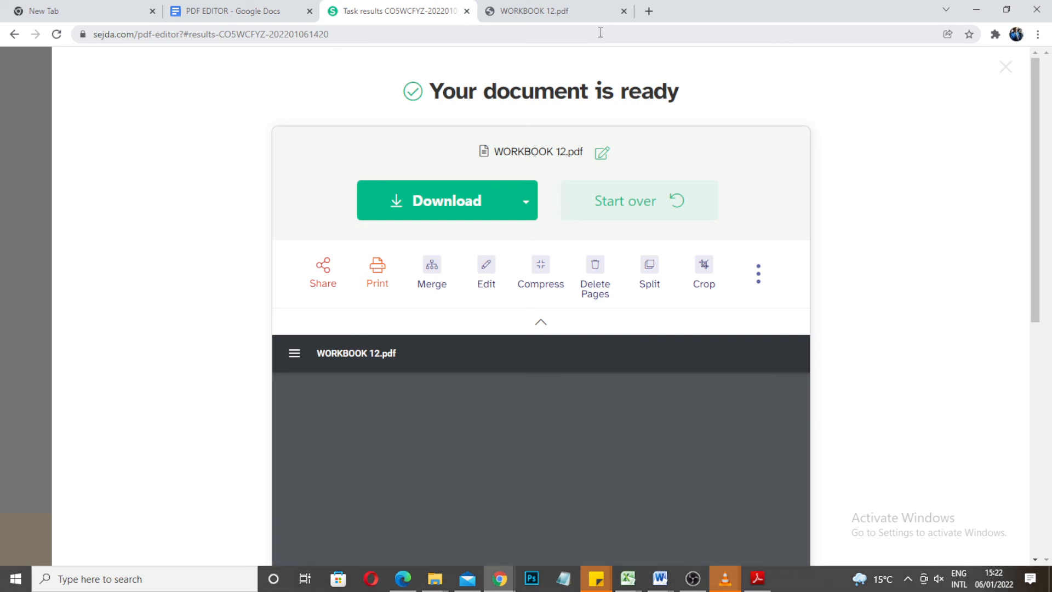
{"action": "mouse_move", "coordinate": [691, 441]}
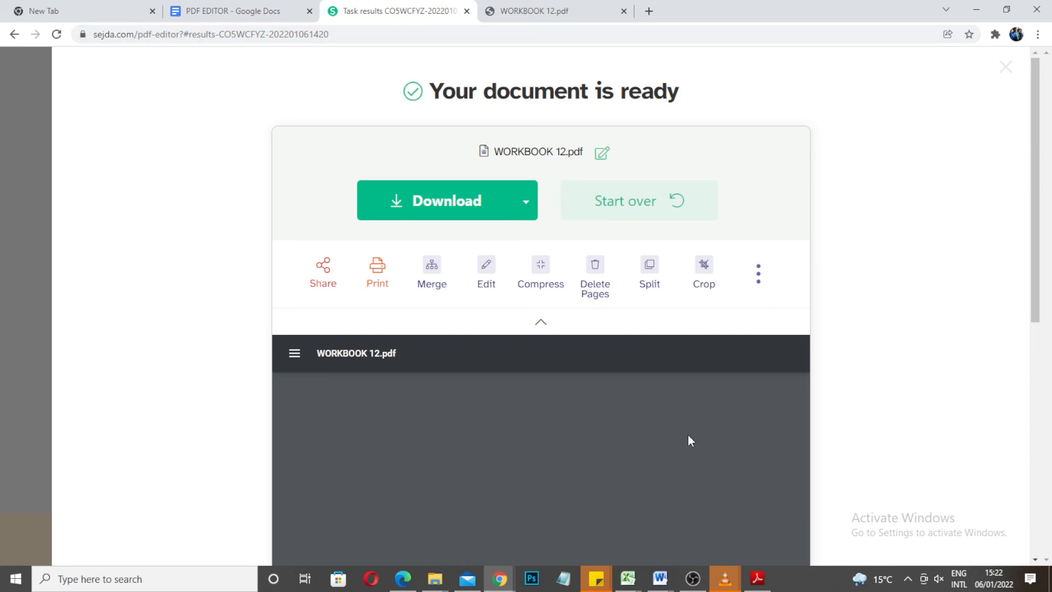